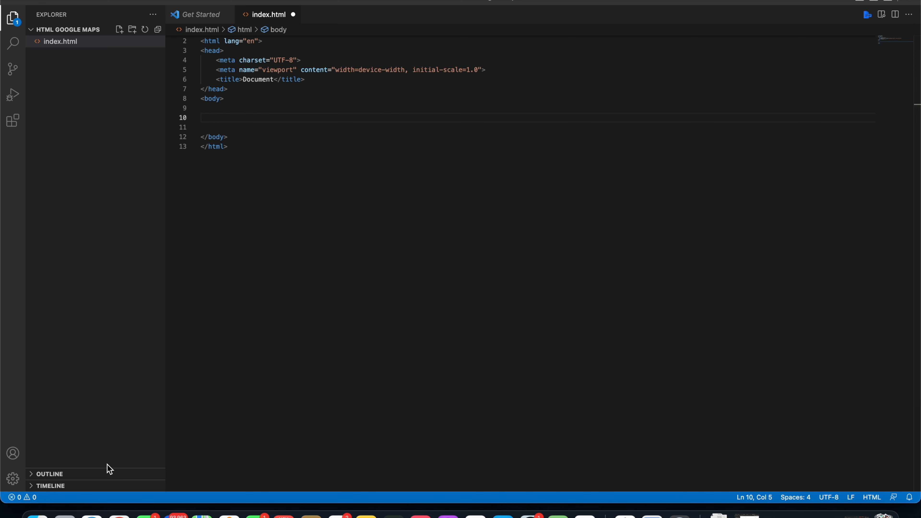
- Bring up the Share dialog for 20 W 34th St. in Google Maps
{"action": "left_click", "coordinate": [118, 515]}
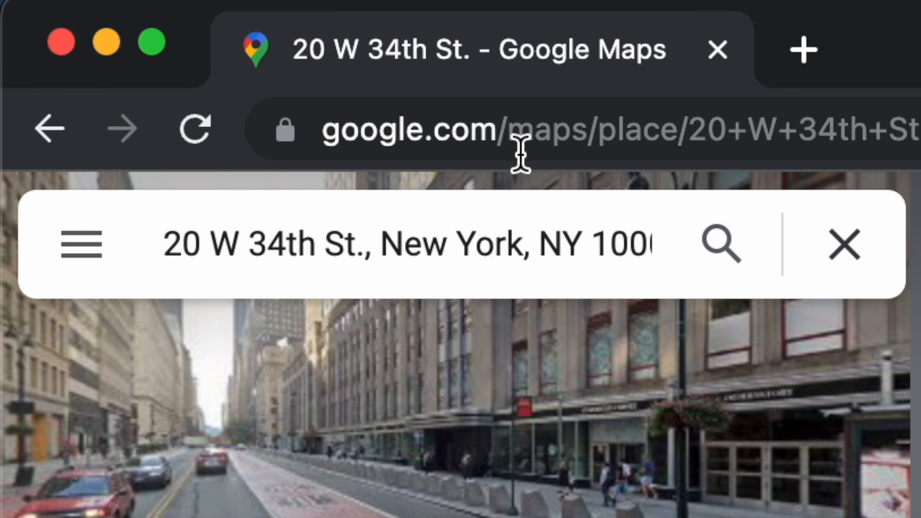
{"action": "mouse_move", "coordinate": [450, 296]}
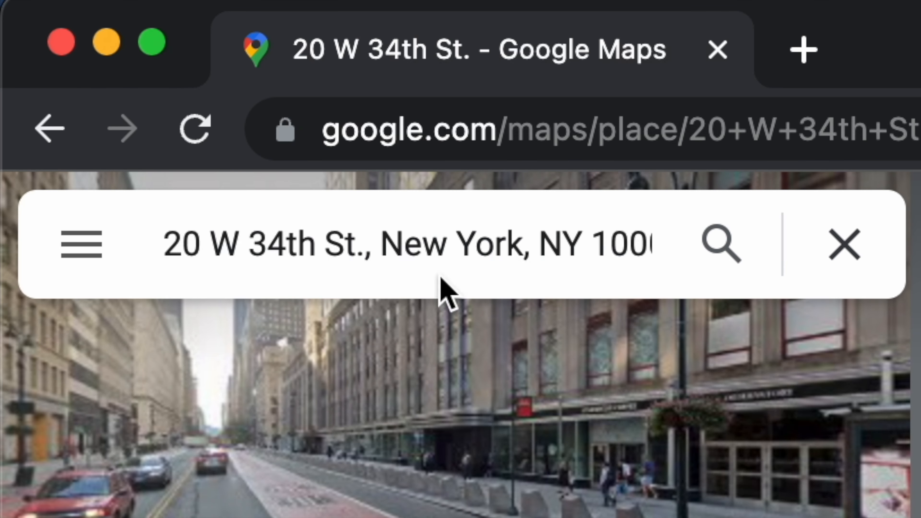
{"action": "mouse_move", "coordinate": [512, 245]}
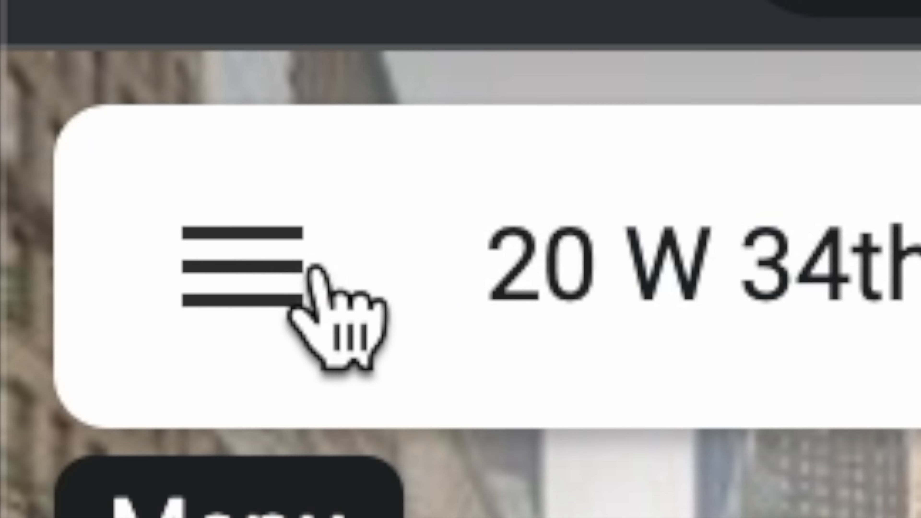
{"action": "left_click", "coordinate": [247, 270]}
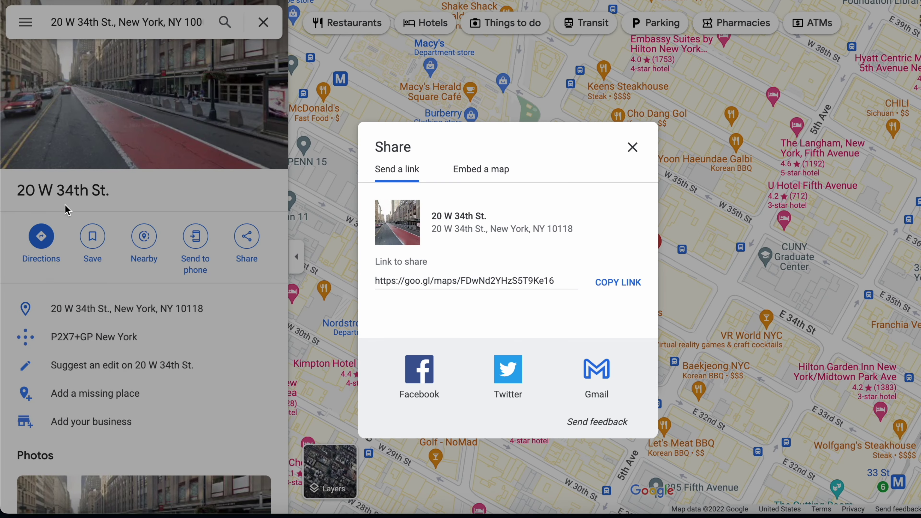
{"action": "mouse_move", "coordinate": [628, 153]}
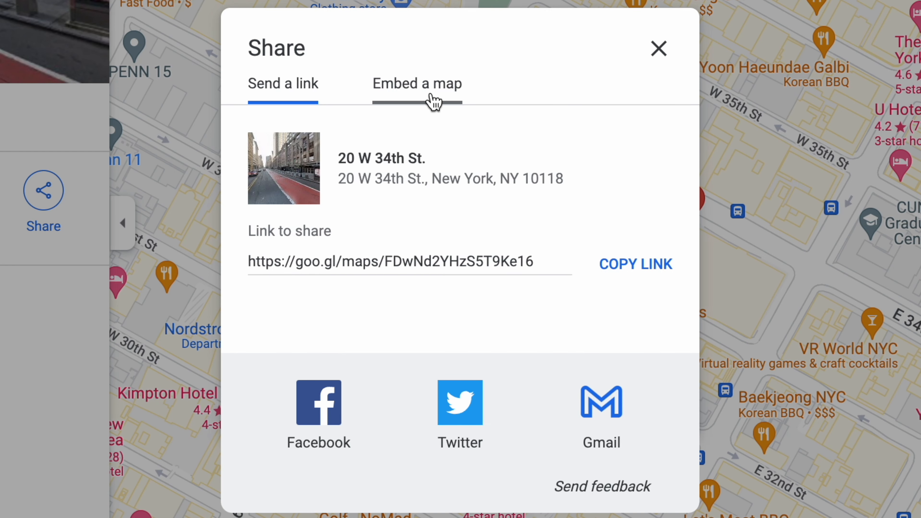
- Choose Embed a map at Medium size and copy the iframe HTML for 20 W 34th St
{"action": "left_click", "coordinate": [417, 83]}
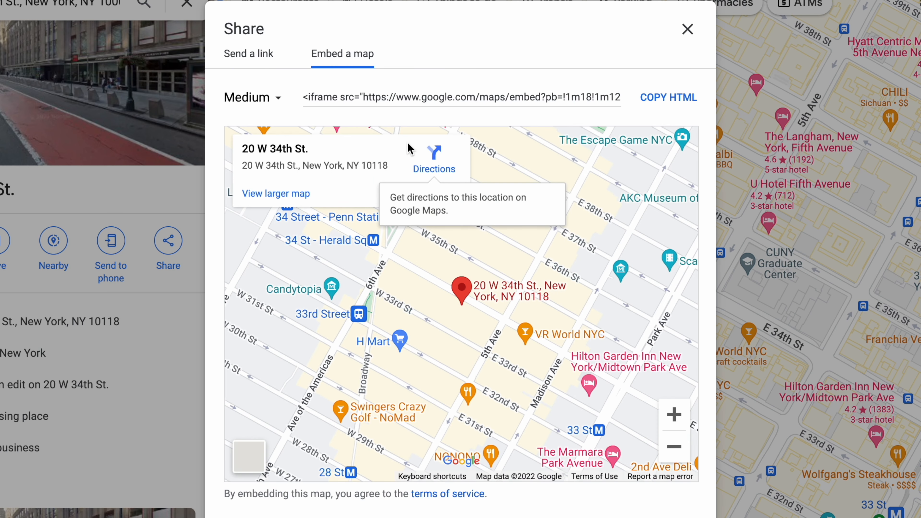
{"action": "mouse_move", "coordinate": [288, 120]}
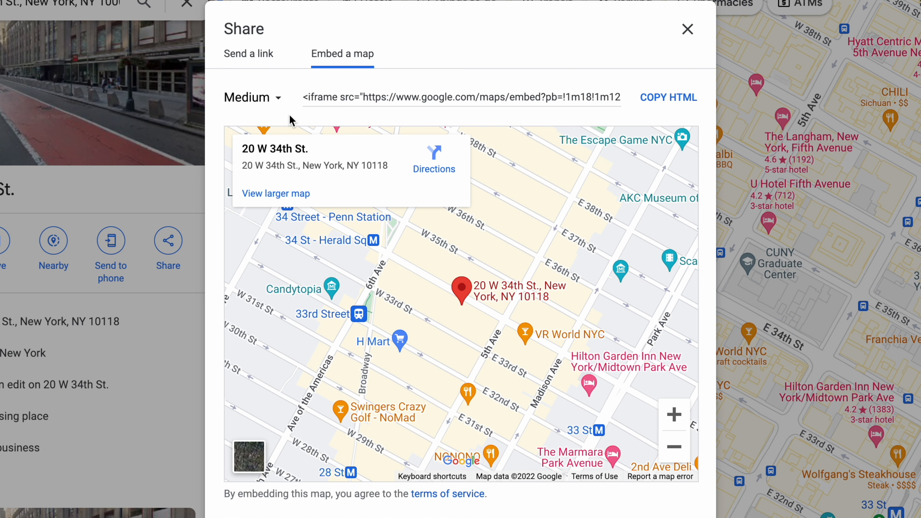
{"action": "left_click", "coordinate": [252, 97]}
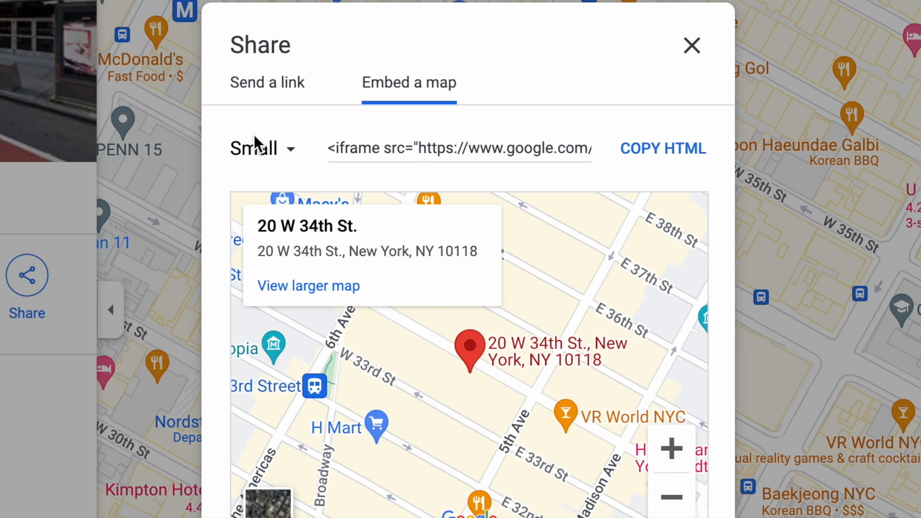
{"action": "left_click", "coordinate": [262, 147]}
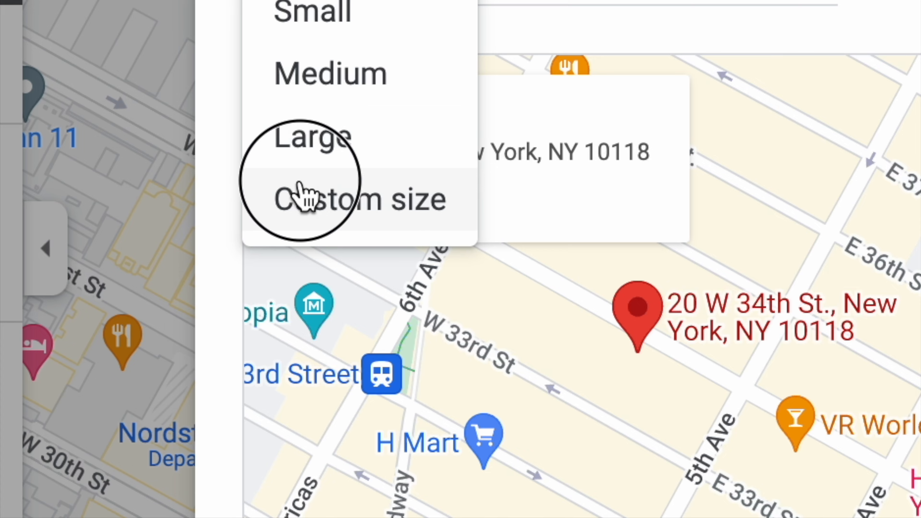
{"action": "left_click", "coordinate": [314, 199]}
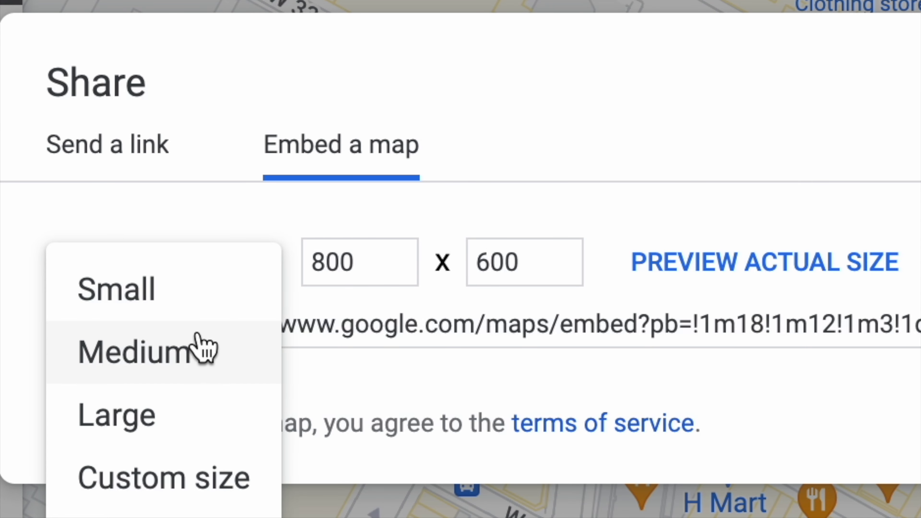
{"action": "left_click", "coordinate": [147, 353]}
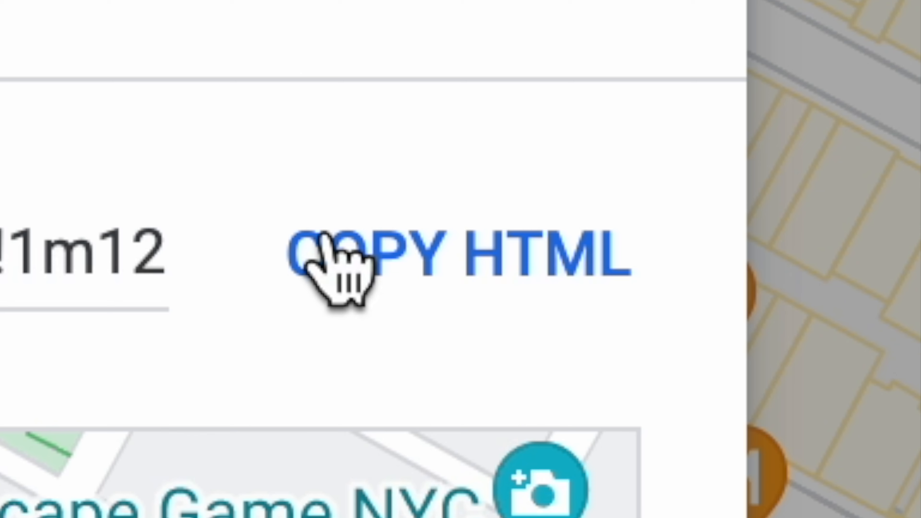
{"action": "double_click", "coordinate": [76, 256]}
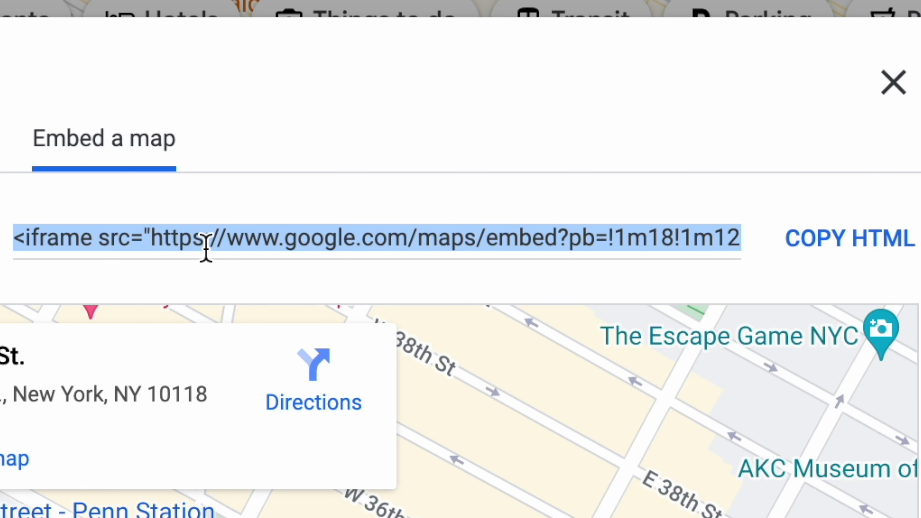
{"action": "mouse_move", "coordinate": [239, 257]}
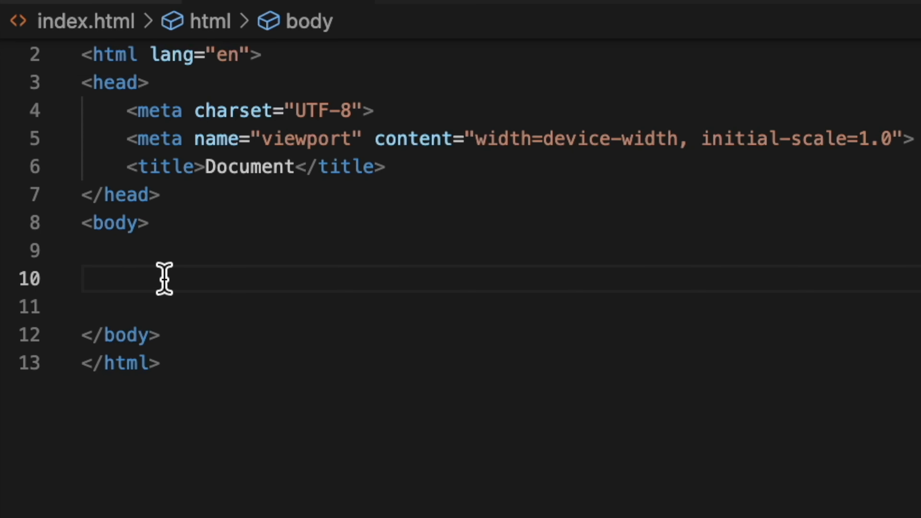
- Paste the Google Maps iframe code into the body of index.html and save
{"action": "key", "text": "ctrl+minus"}
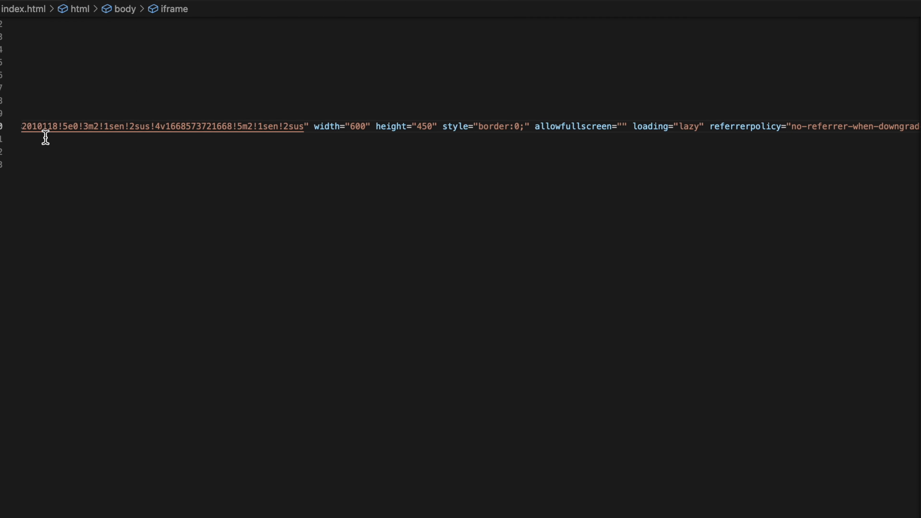
{"action": "scroll", "scroll_direction": "up", "scroll_amount": 3}
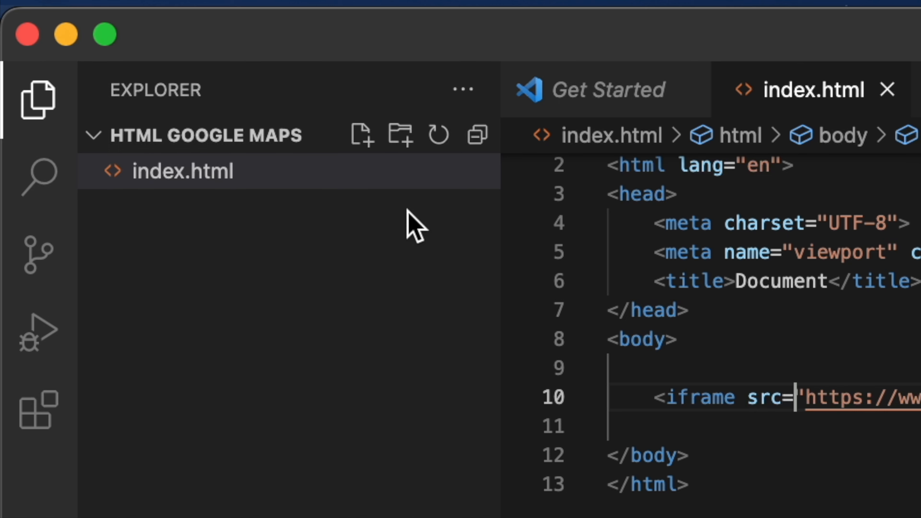
- Reveal index.html in Finder and open it in Chrome to view the embedded map
{"action": "right_click", "coordinate": [184, 171]}
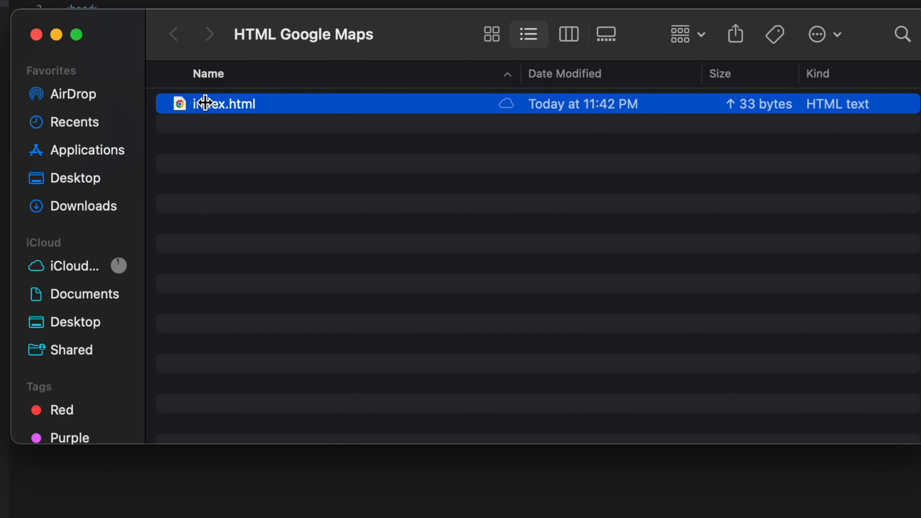
{"action": "right_click", "coordinate": [209, 104]}
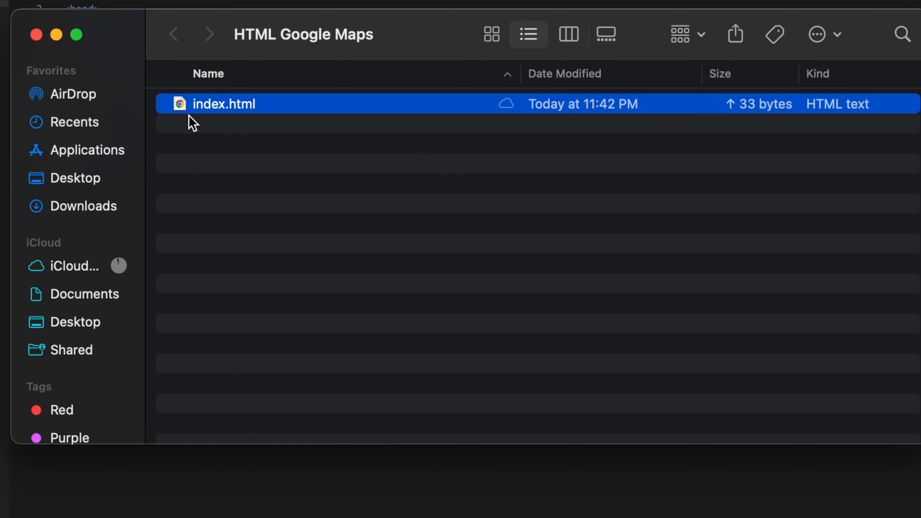
{"action": "double_click", "coordinate": [226, 104]}
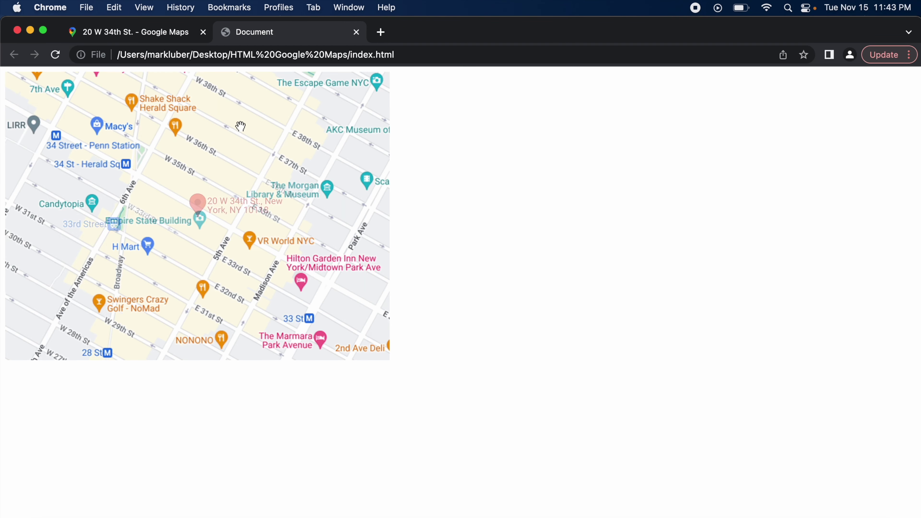
{"action": "left_click", "coordinate": [193, 202]}
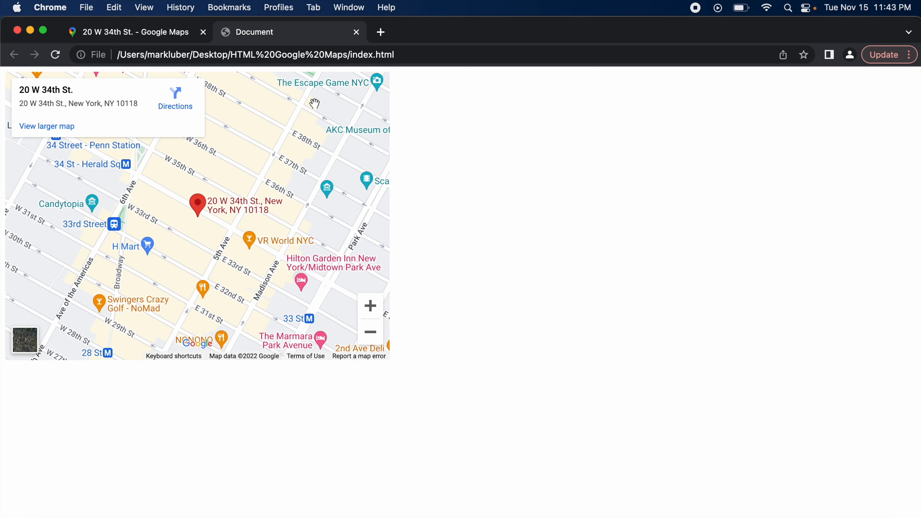
{"action": "mouse_move", "coordinate": [393, 194]}
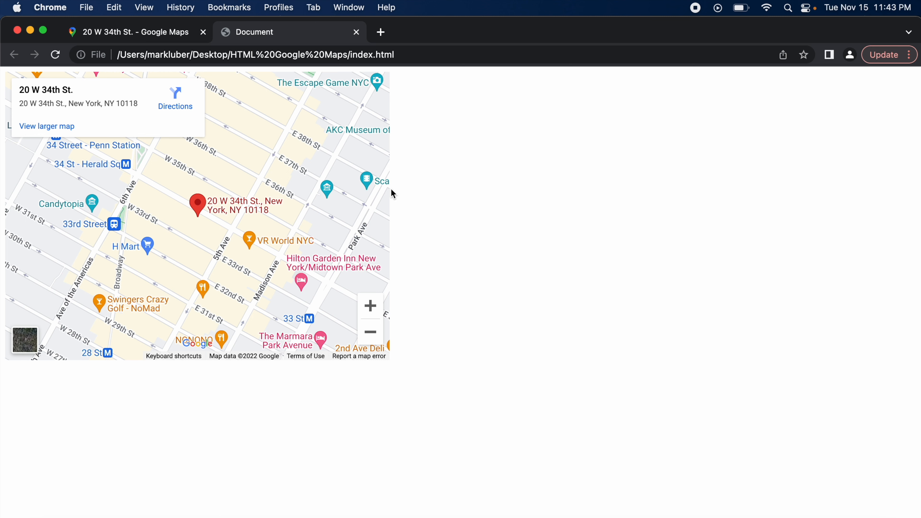
{"action": "mouse_move", "coordinate": [333, 259]}
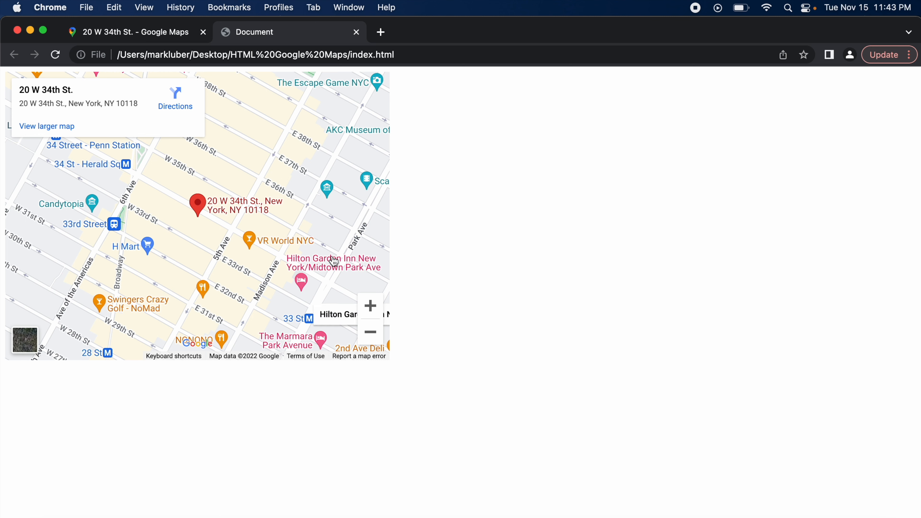
{"action": "mouse_move", "coordinate": [455, 285]}
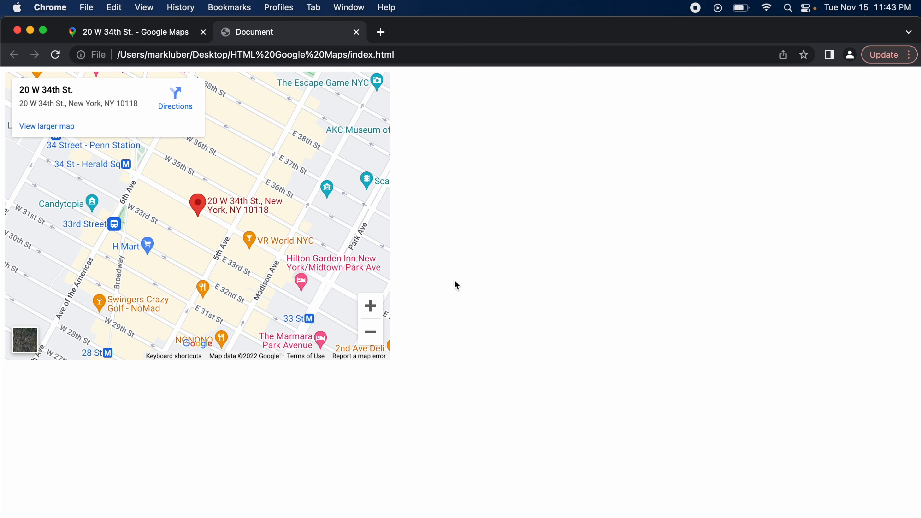
{"action": "mouse_move", "coordinate": [392, 245]}
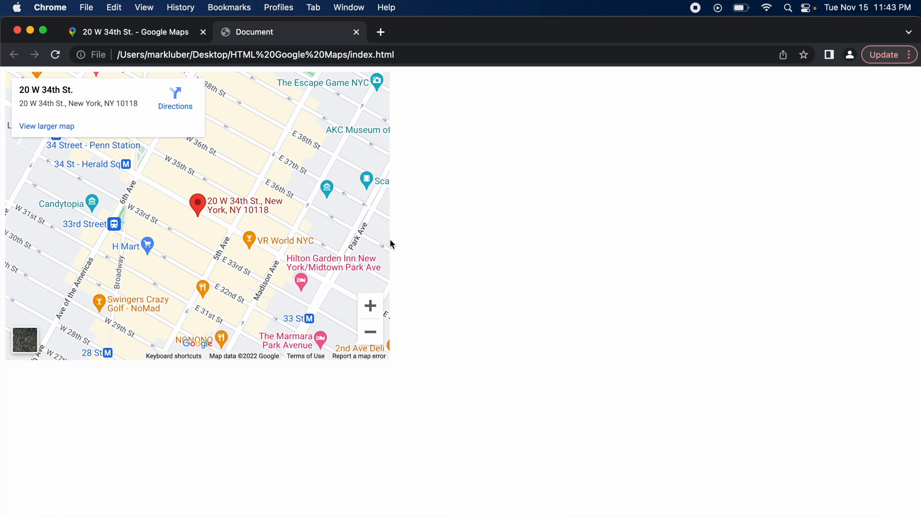
{"action": "mouse_move", "coordinate": [412, 217]}
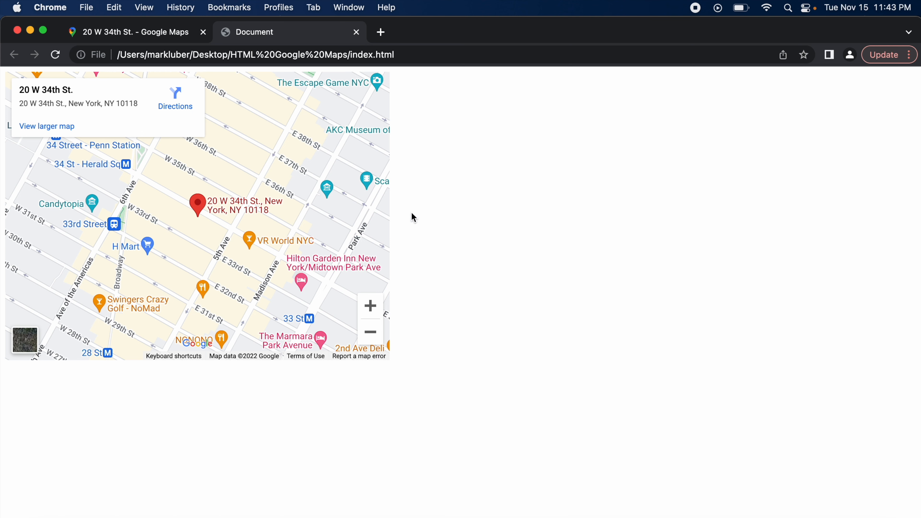
{"action": "mouse_move", "coordinate": [52, 99]}
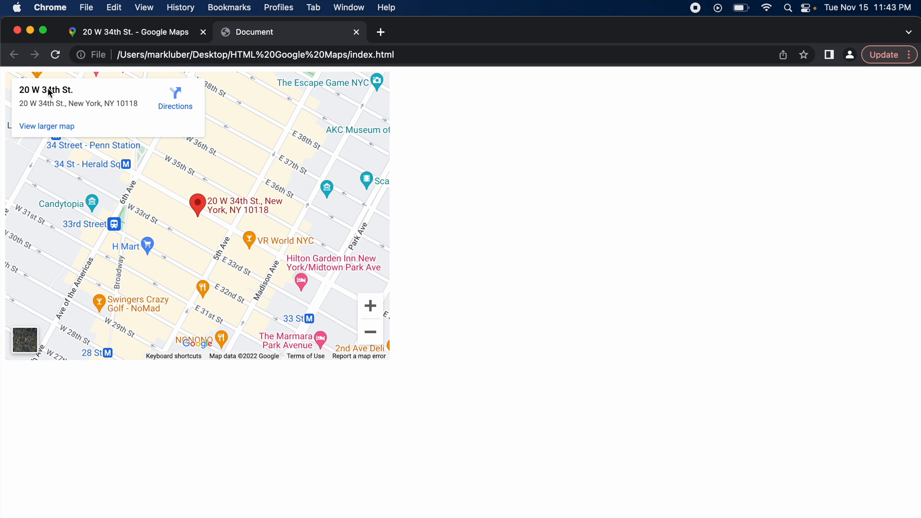
{"action": "mouse_move", "coordinate": [62, 106]}
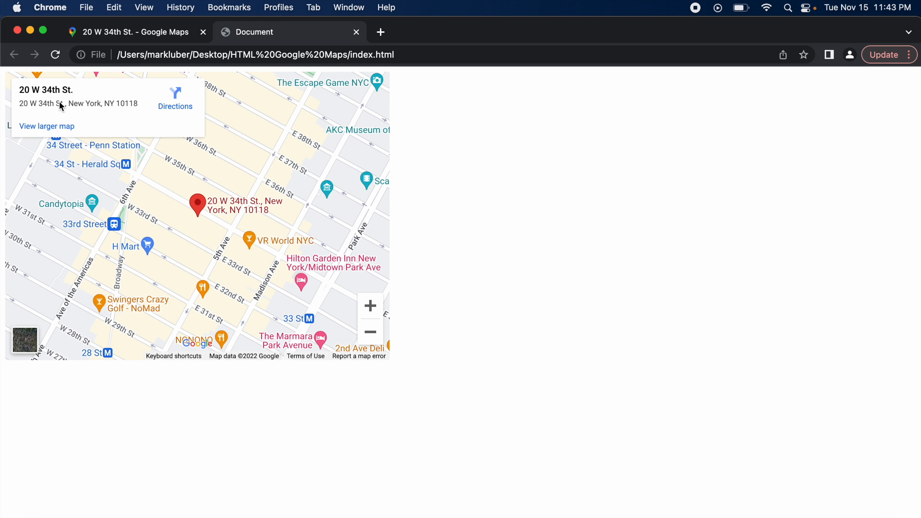
{"action": "mouse_move", "coordinate": [161, 256]}
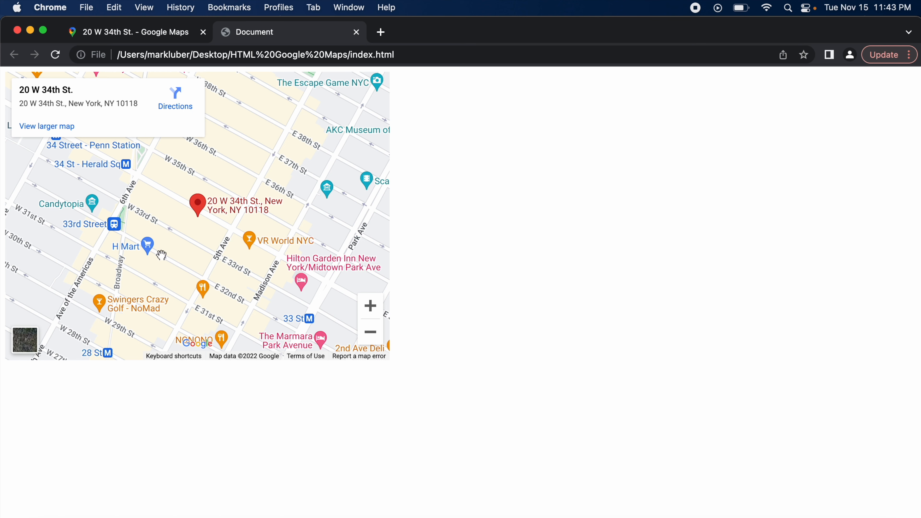
{"action": "mouse_move", "coordinate": [164, 328]}
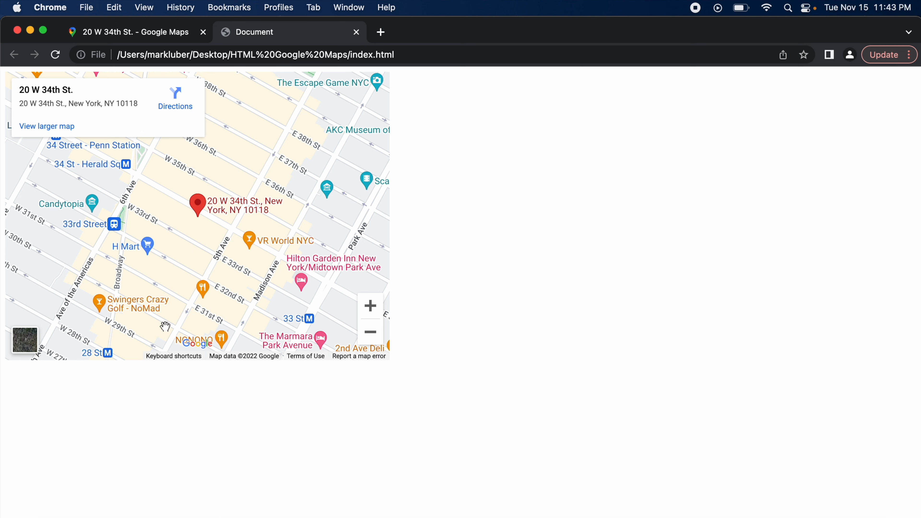
{"action": "mouse_move", "coordinate": [145, 385]}
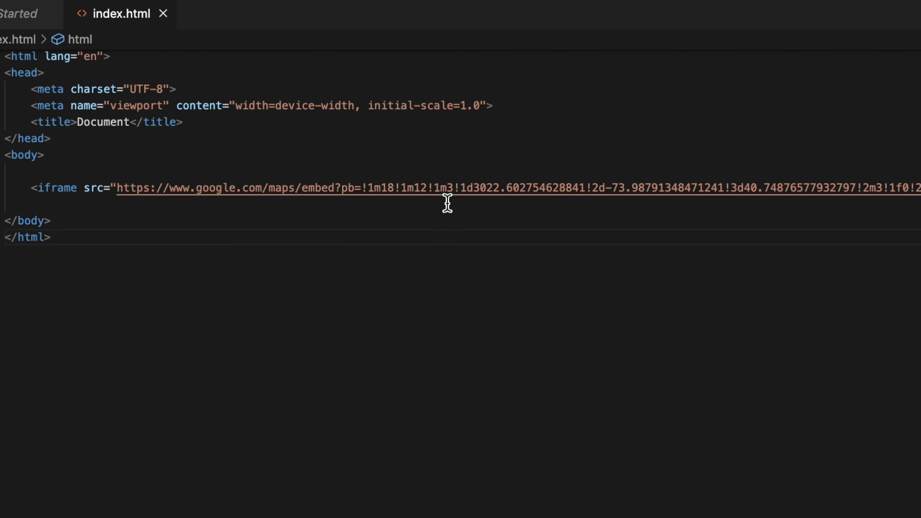
- Wrap the iframe's width, height and remaining attributes onto a new line after the src URL
{"action": "scroll", "scroll_direction": "right", "scroll_amount": 3}
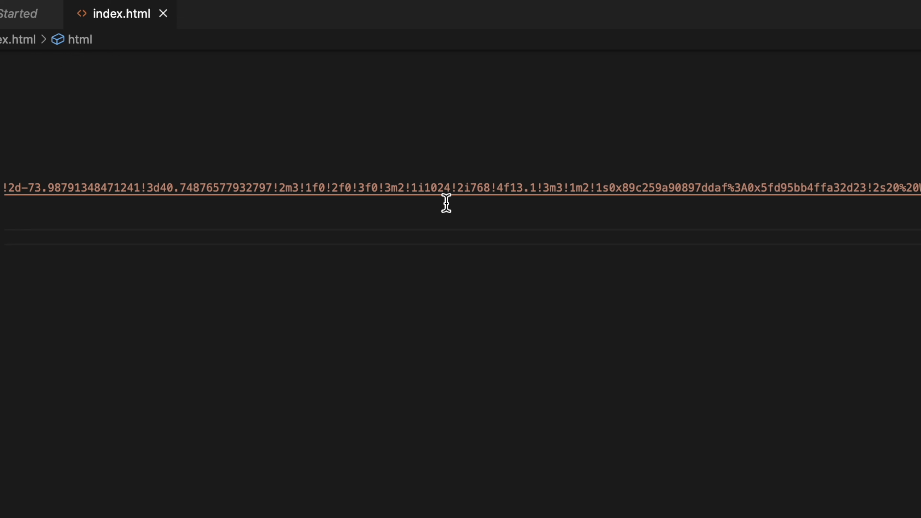
{"action": "scroll", "scroll_direction": "right", "scroll_amount": 3}
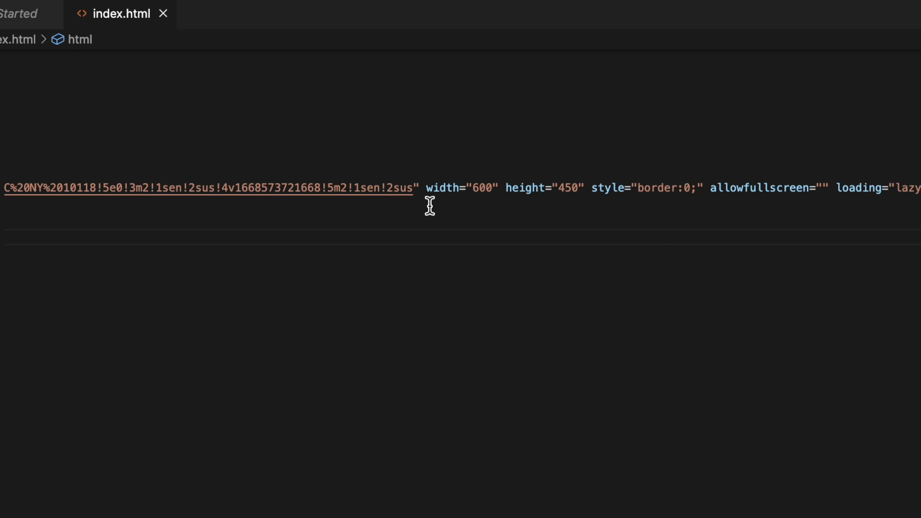
{"action": "left_click", "coordinate": [420, 188]}
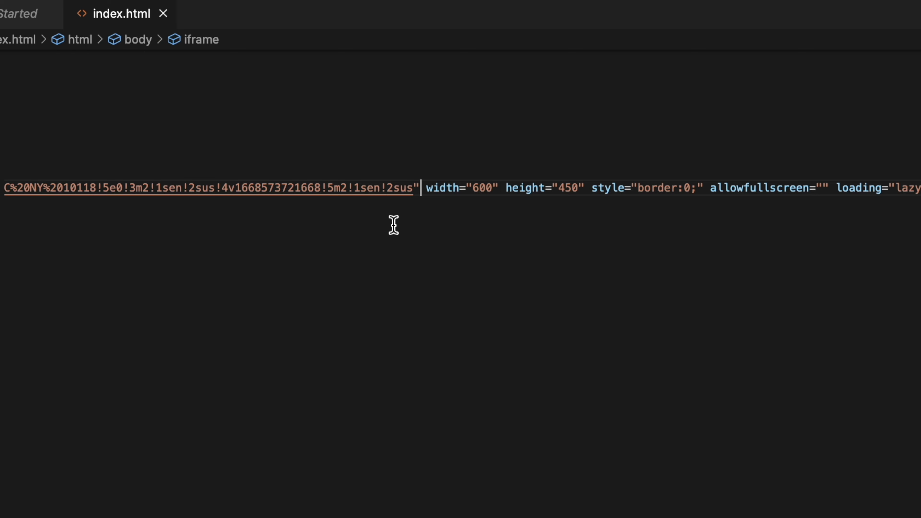
{"action": "mouse_move", "coordinate": [426, 195]}
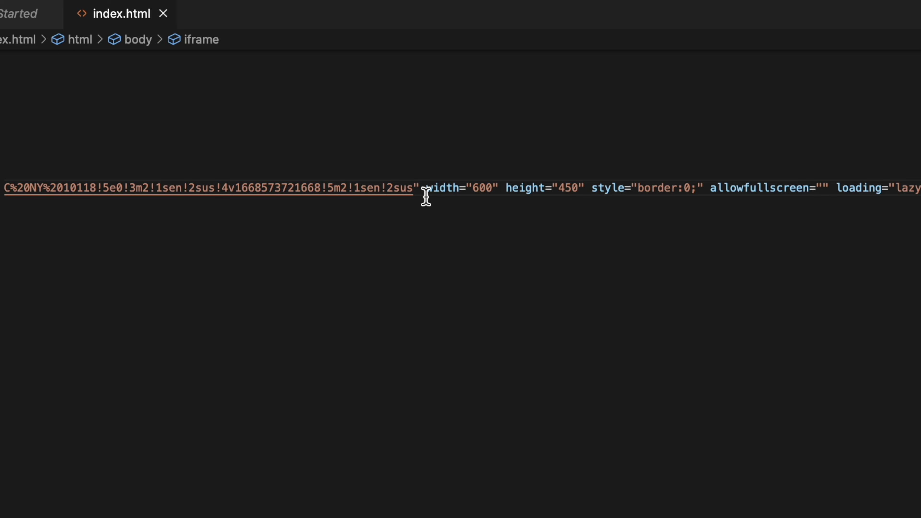
{"action": "mouse_move", "coordinate": [444, 188]}
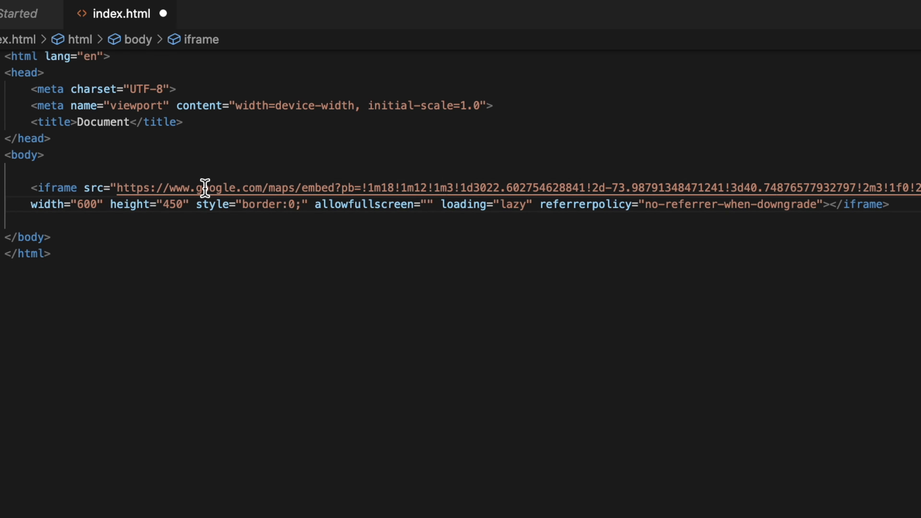
{"action": "mouse_move", "coordinate": [51, 219]}
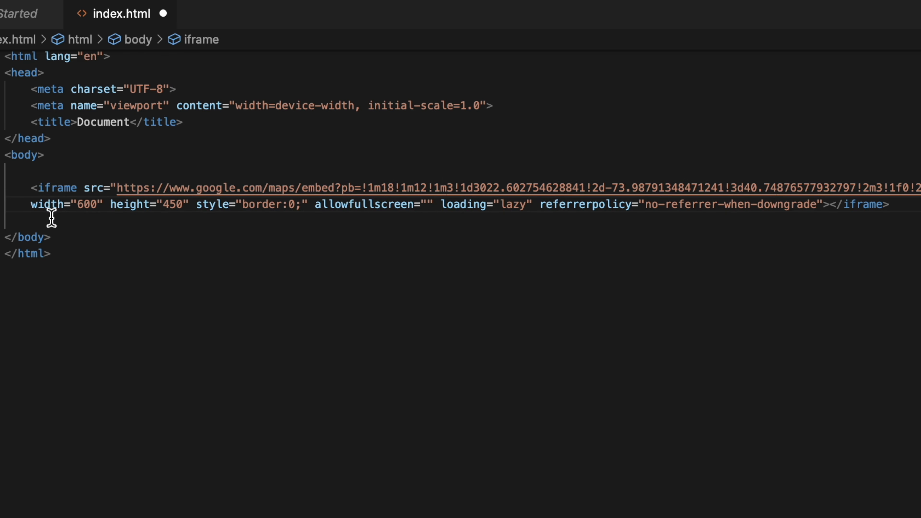
{"action": "mouse_move", "coordinate": [100, 206]}
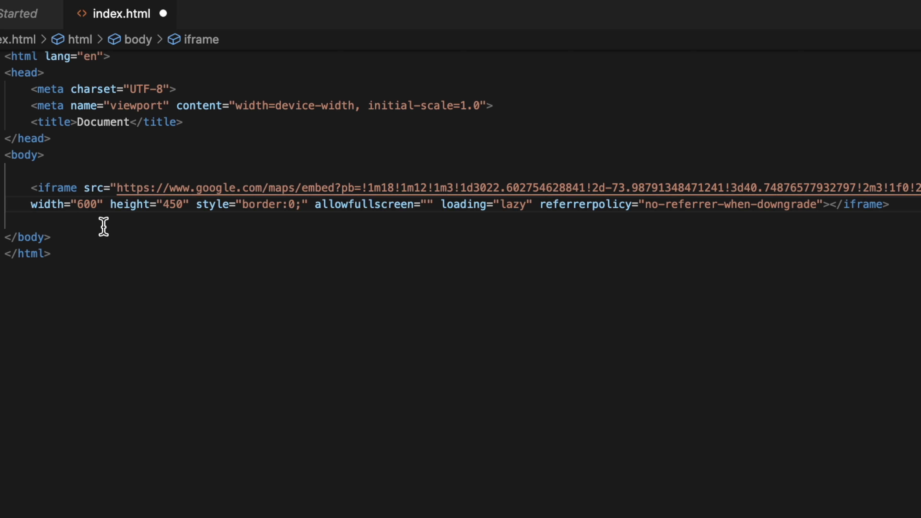
{"action": "mouse_move", "coordinate": [92, 224]}
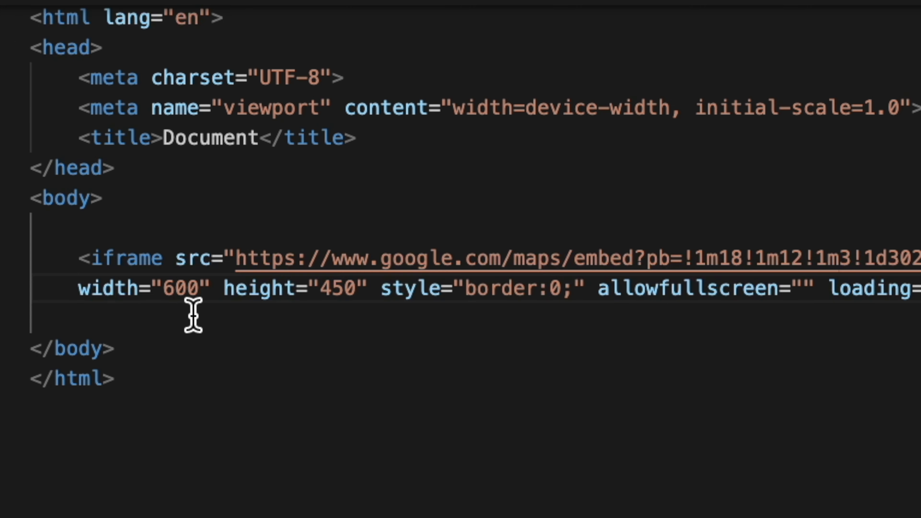
- Replace the iframe width 600 and height 450 with 400px each
{"action": "double_click", "coordinate": [182, 289]}
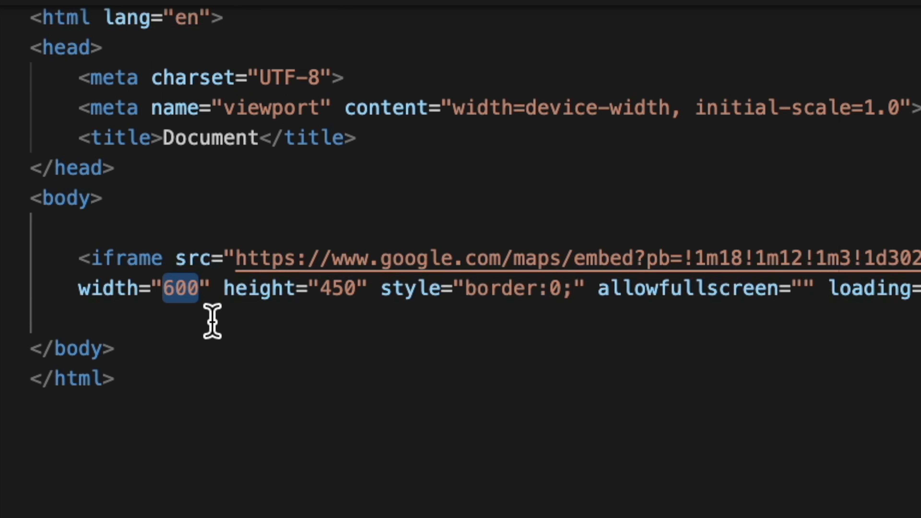
{"action": "type", "text": "400px"}
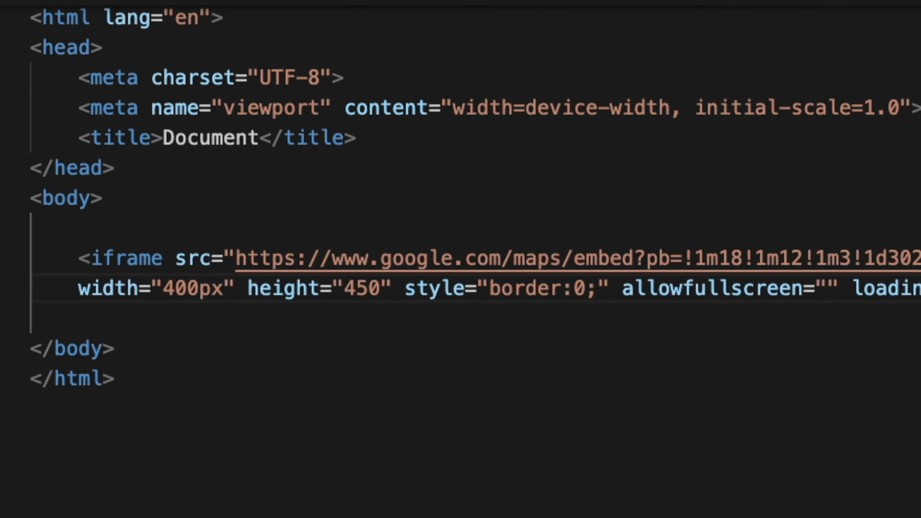
{"action": "double_click", "coordinate": [360, 291]}
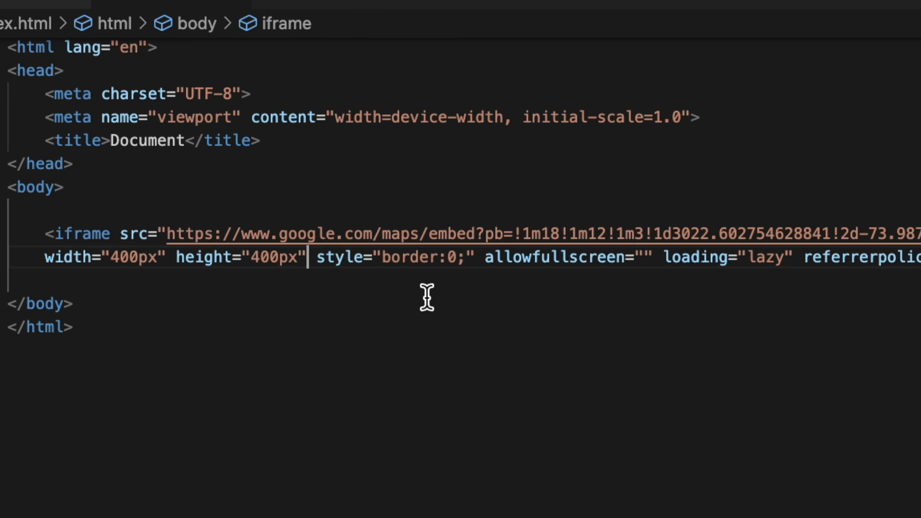
{"action": "mouse_move", "coordinate": [415, 272]}
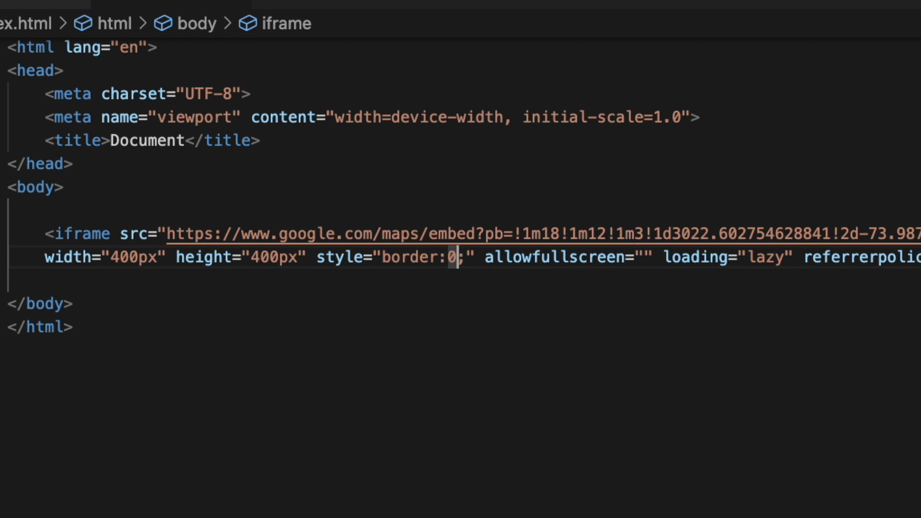
- Change the iframe's border from 0 to 10px solid grey in its inline style
{"action": "key", "text": "Backspace"}
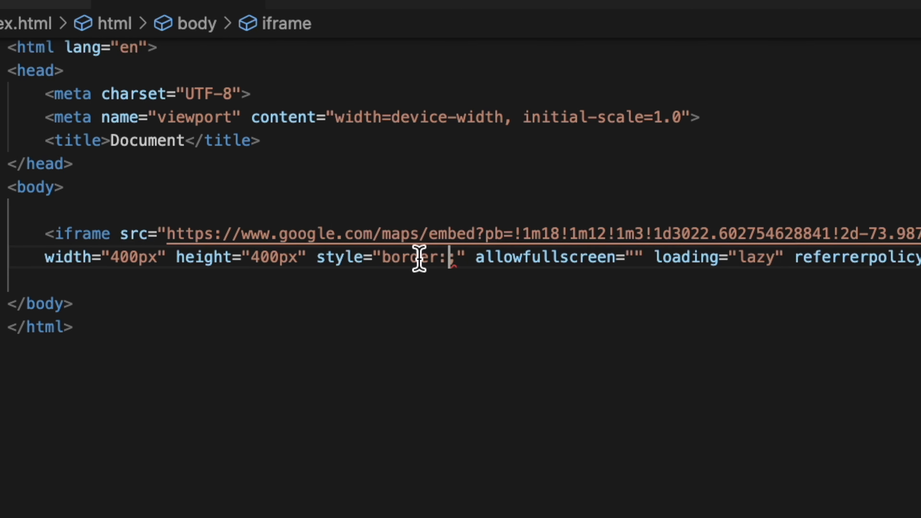
{"action": "mouse_move", "coordinate": [467, 315]}
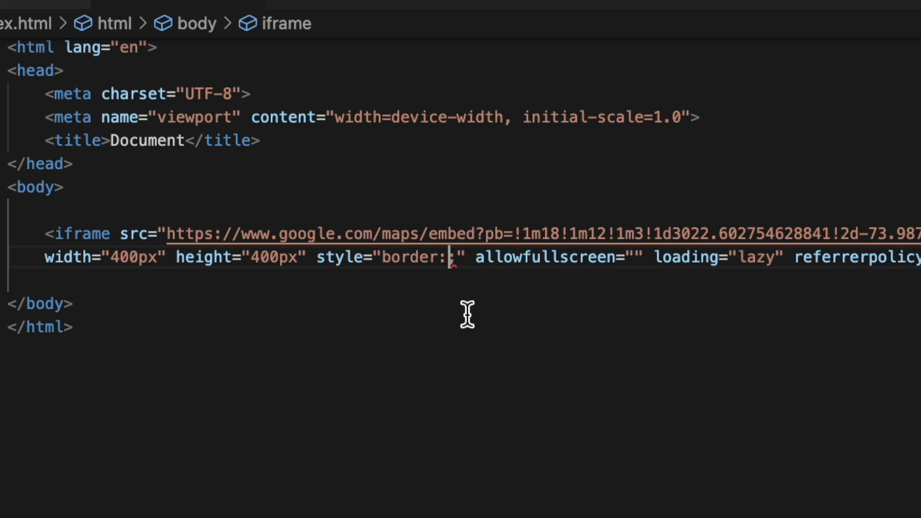
{"action": "type", "text": "10px"}
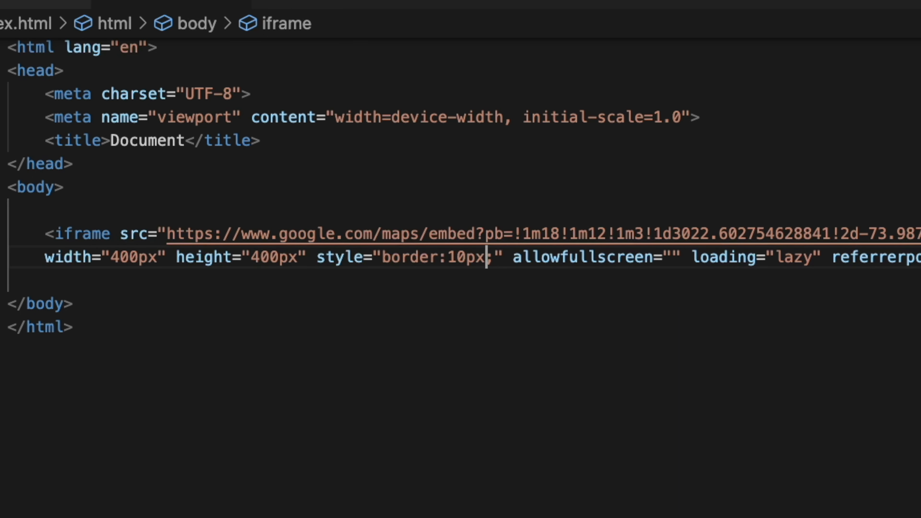
{"action": "type", "text": "solid"}
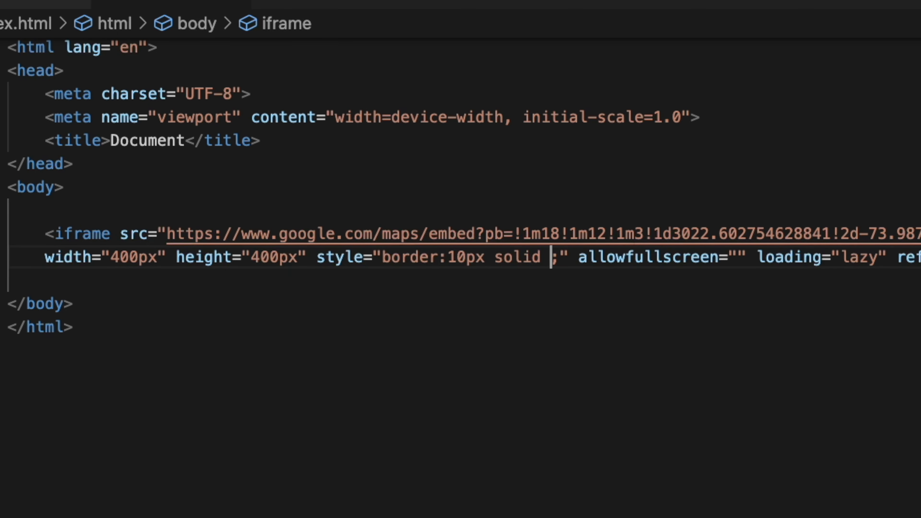
{"action": "type", "text": "grey"}
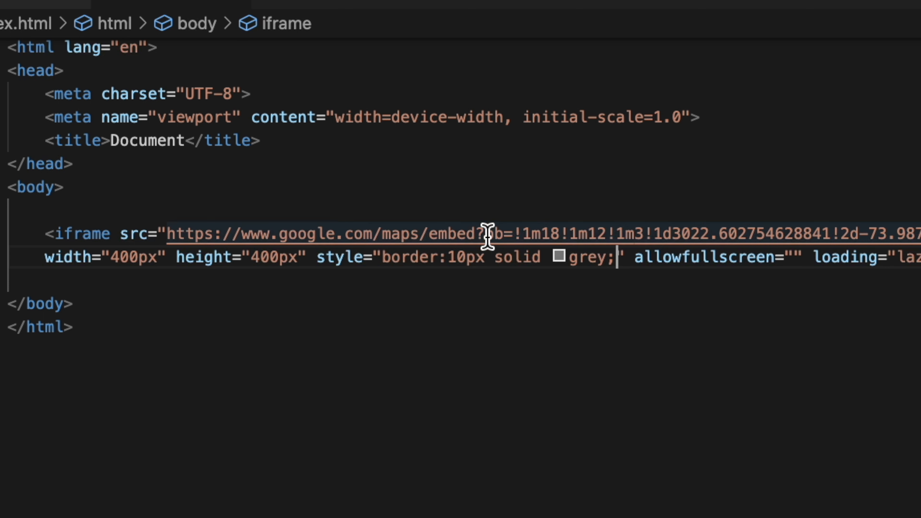
{"action": "mouse_move", "coordinate": [475, 240]}
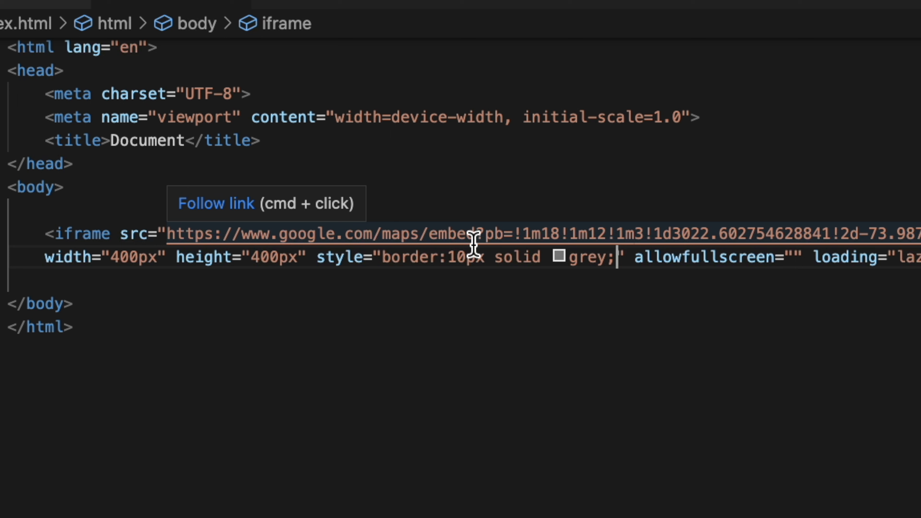
{"action": "mouse_move", "coordinate": [461, 251]}
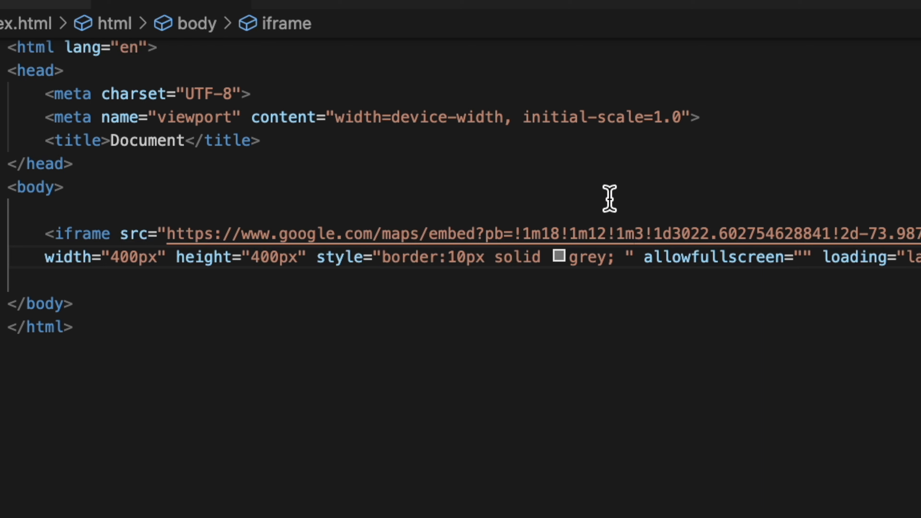
{"action": "mouse_move", "coordinate": [573, 302]}
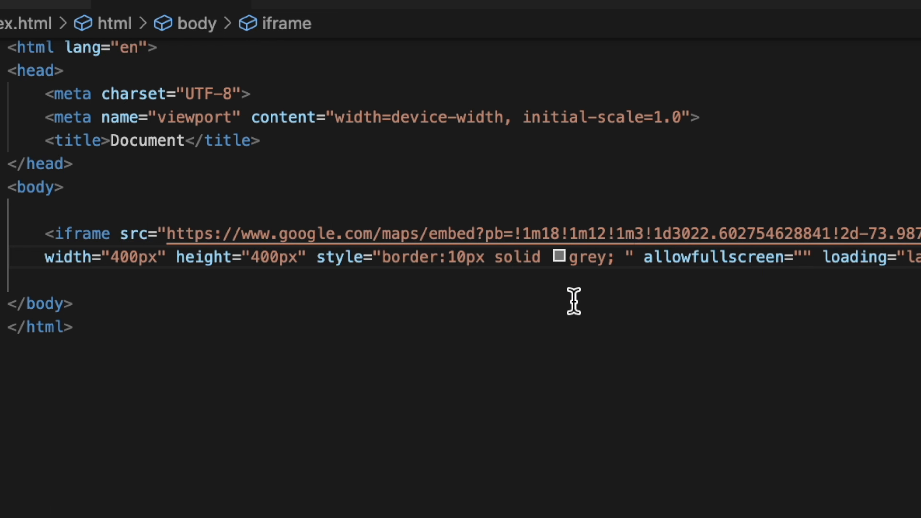
- Add box-shadow: 10px 10px 50px 30px after the grey border in the iframe style
{"action": "type", "text": "box-shadow: ;"}
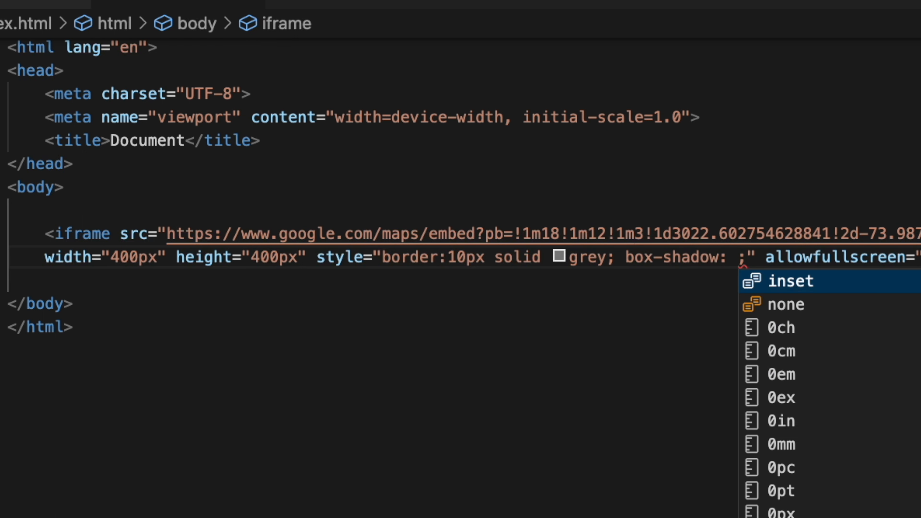
{"action": "mouse_move", "coordinate": [575, 309]}
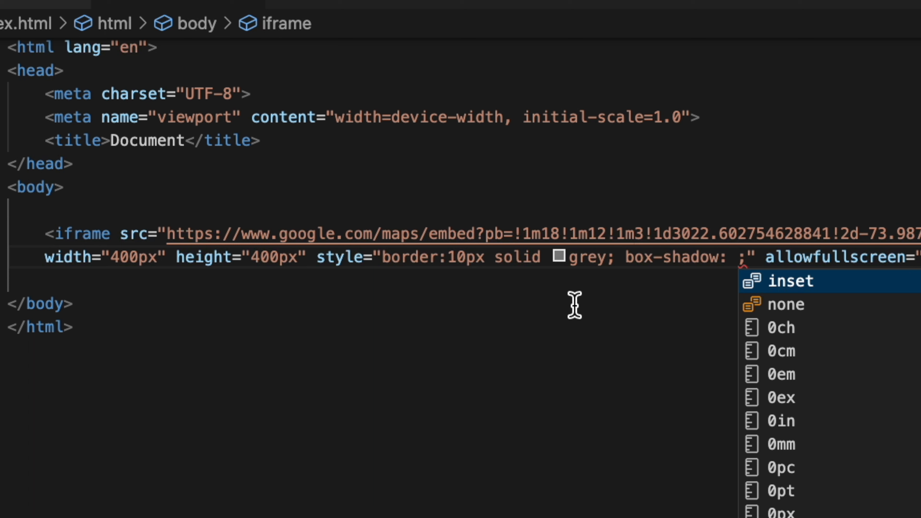
{"action": "type", "text": "10"}
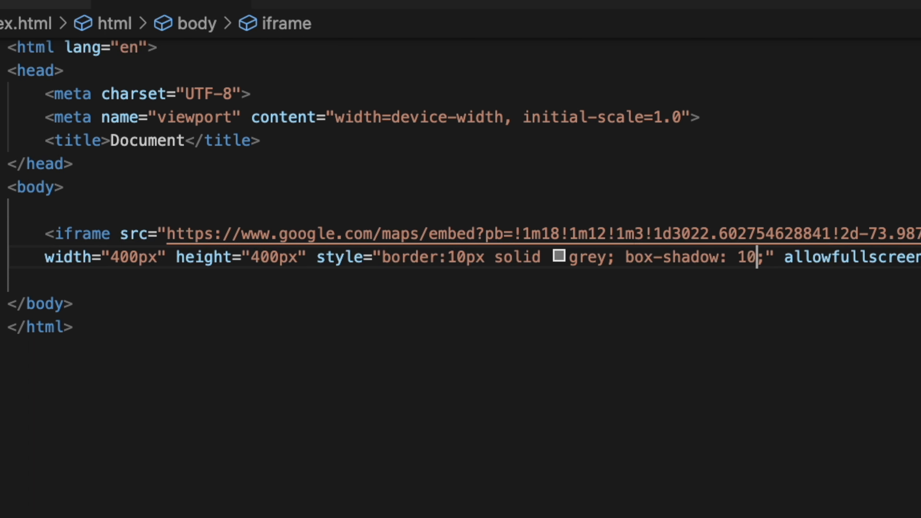
{"action": "type", "text": "px"}
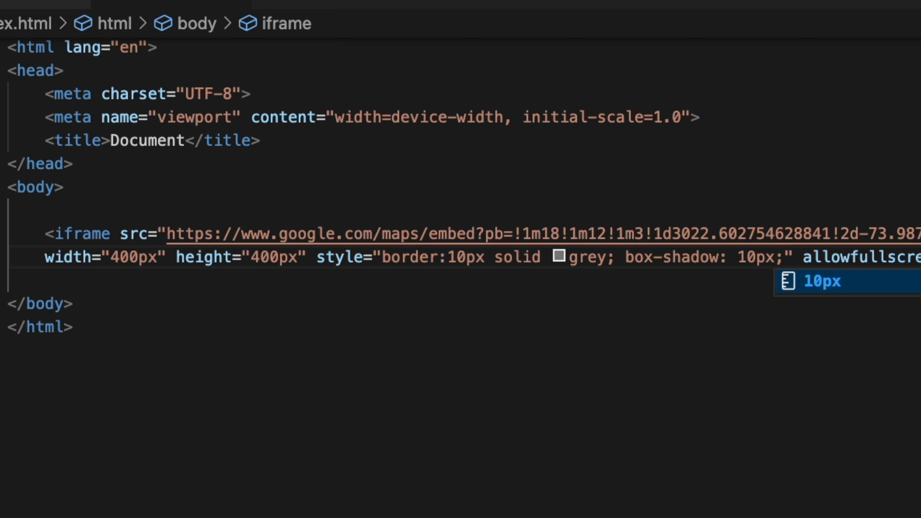
{"action": "type", "text": "10px"}
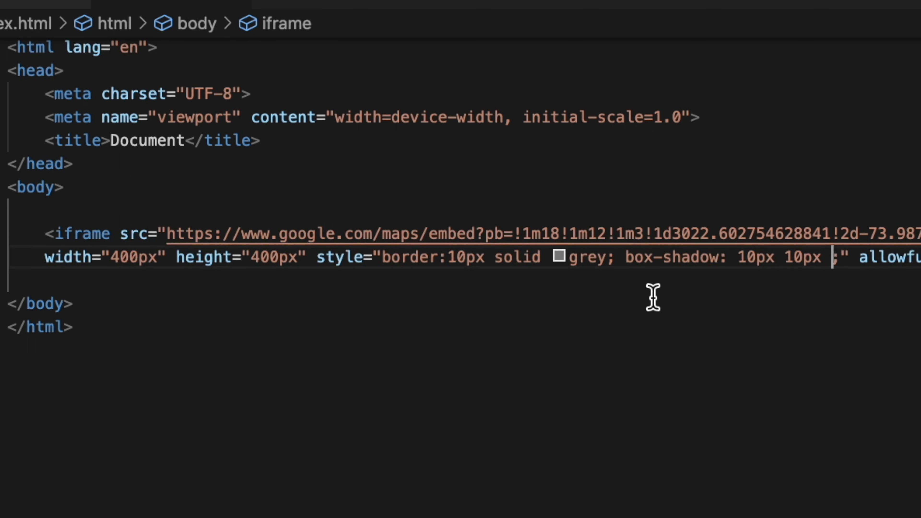
{"action": "type", "text": "50px"}
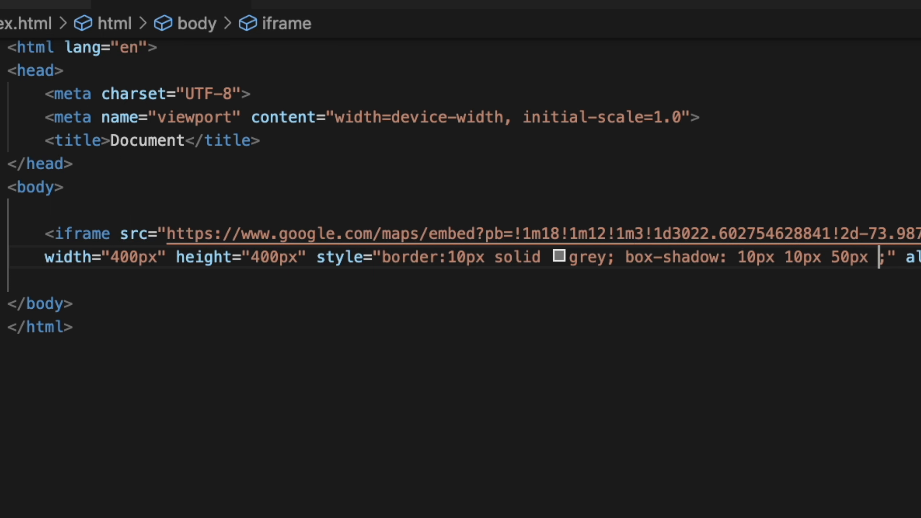
{"action": "mouse_move", "coordinate": [648, 312]}
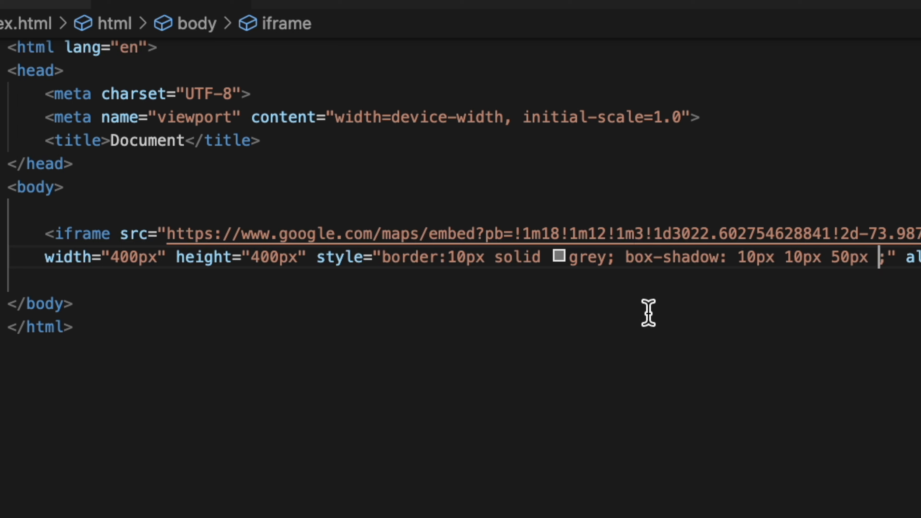
{"action": "mouse_move", "coordinate": [742, 257]}
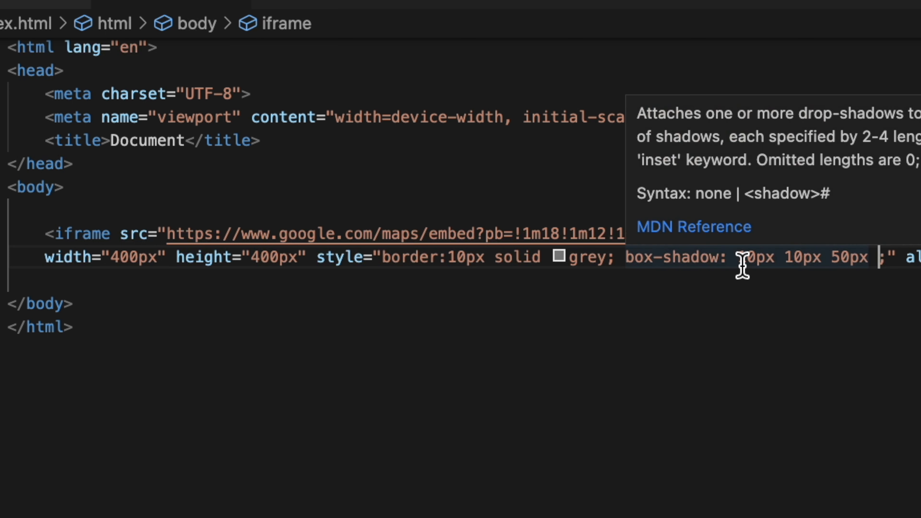
{"action": "mouse_move", "coordinate": [796, 294]}
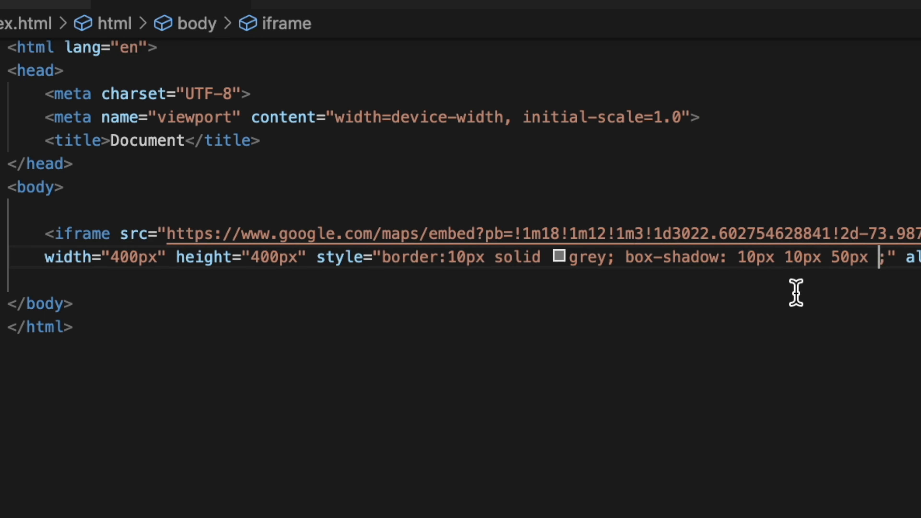
{"action": "mouse_move", "coordinate": [814, 279]}
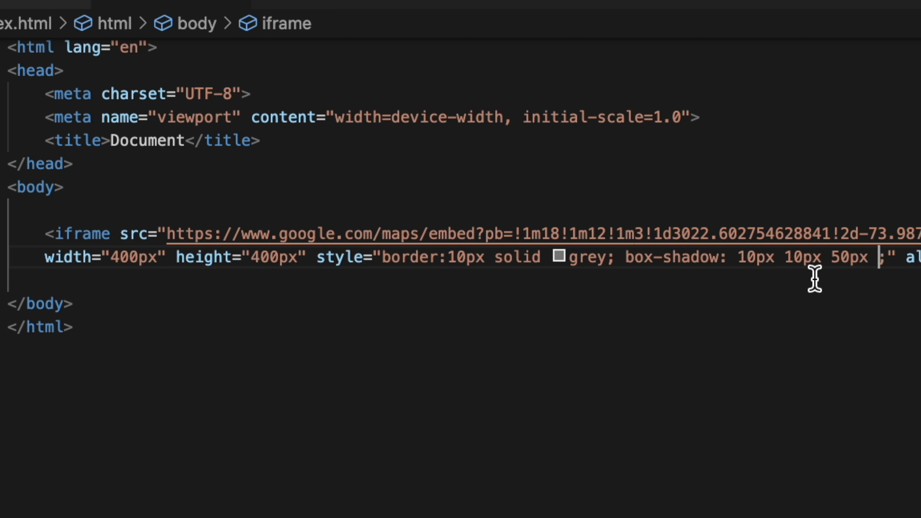
{"action": "type", "text": "30px"}
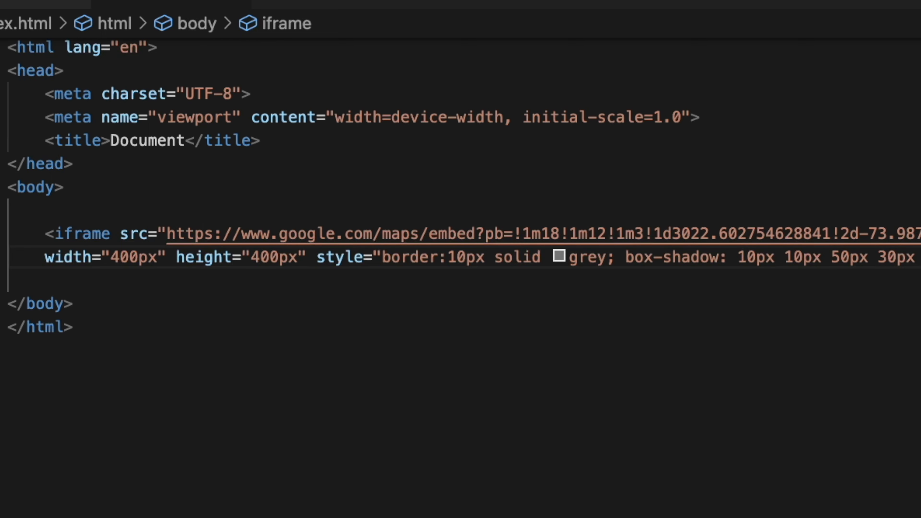
- Set the box-shadow colour to semi-transparent black #00000050
{"action": "scroll", "scroll_direction": "right", "scroll_amount": 3}
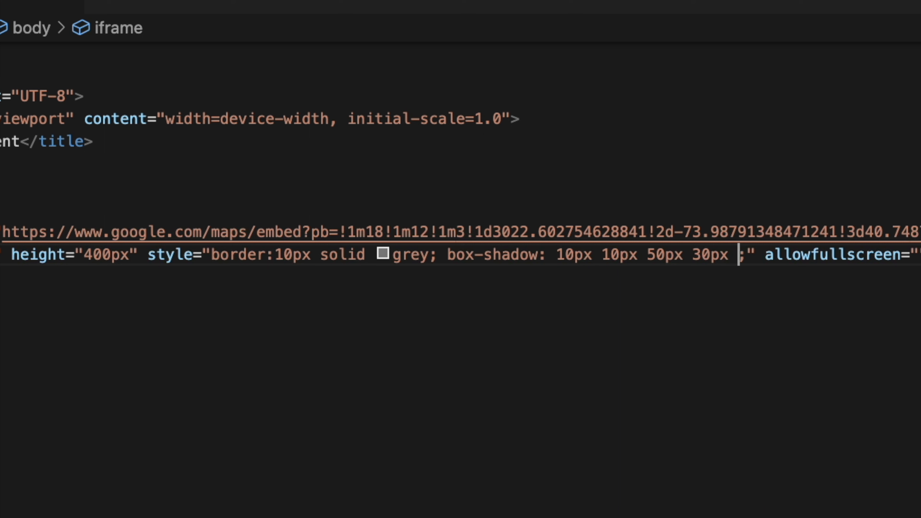
{"action": "type", "text": "#"}
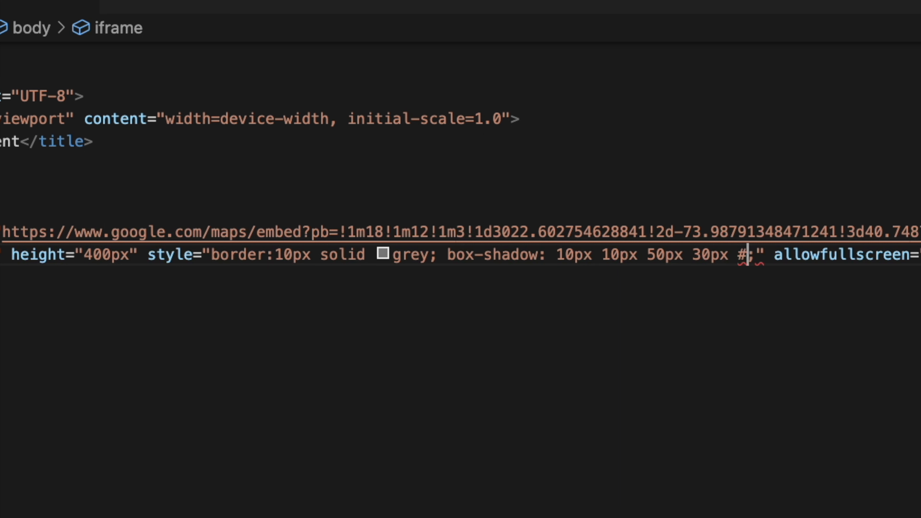
{"action": "type", "text": "000000"}
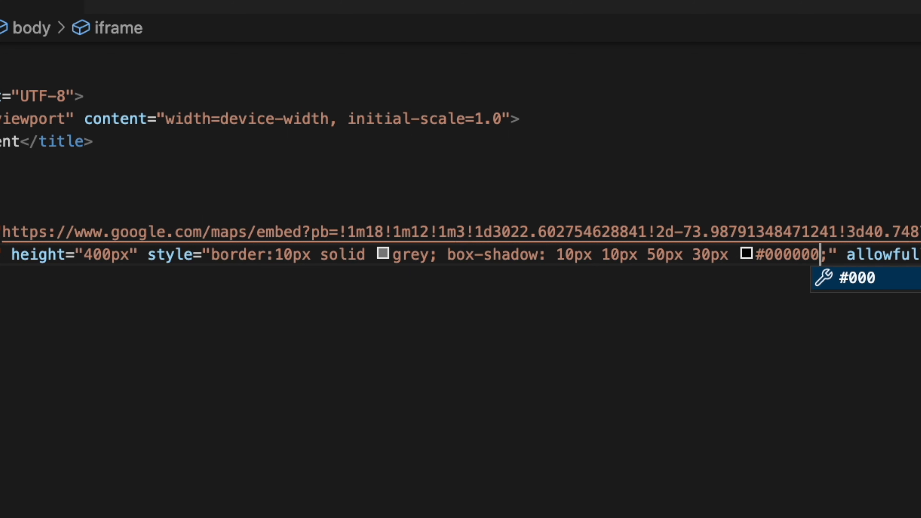
{"action": "mouse_move", "coordinate": [726, 256]}
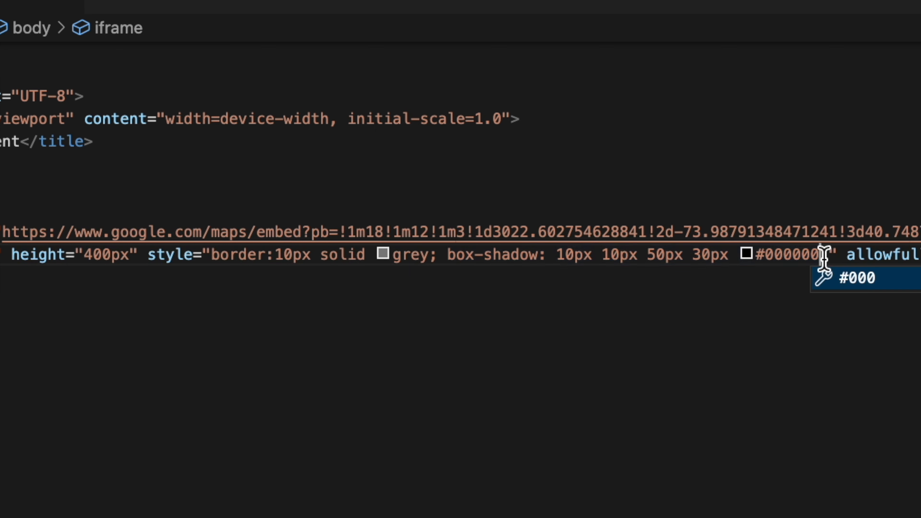
{"action": "type", "text": "50"}
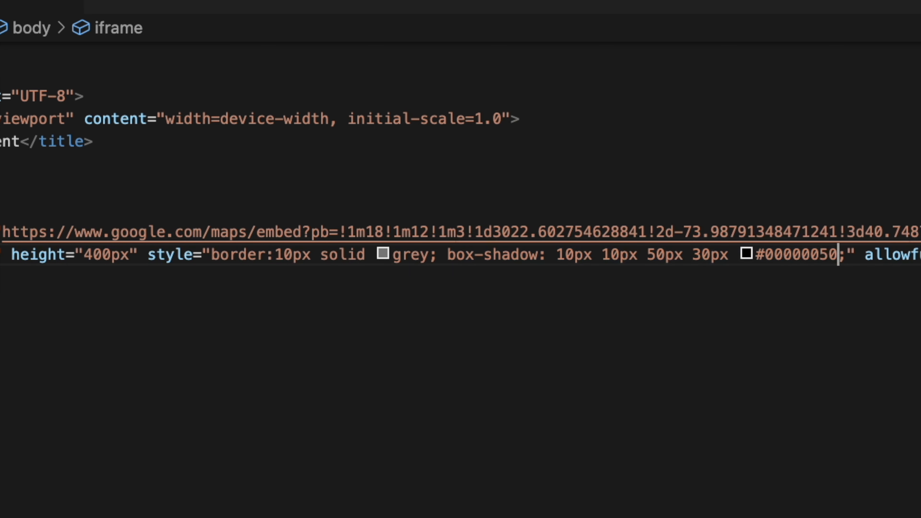
{"action": "mouse_move", "coordinate": [769, 281]}
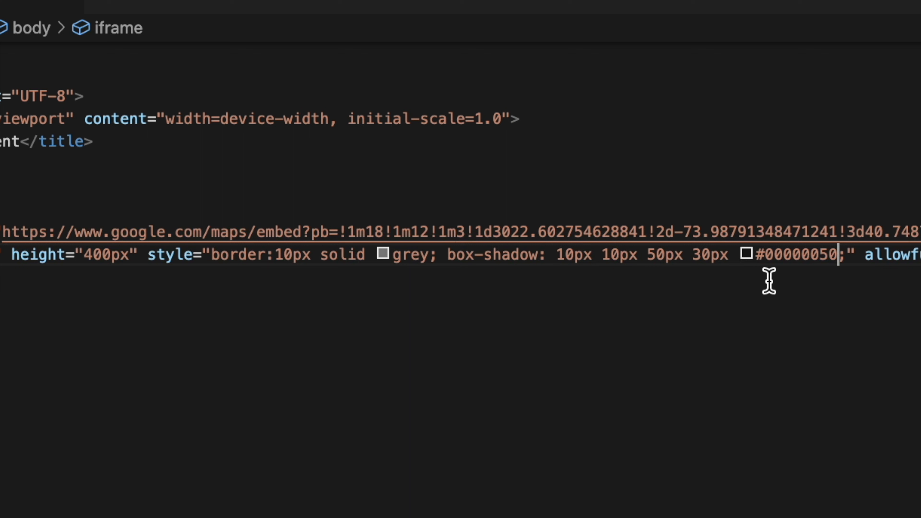
{"action": "mouse_move", "coordinate": [752, 296]}
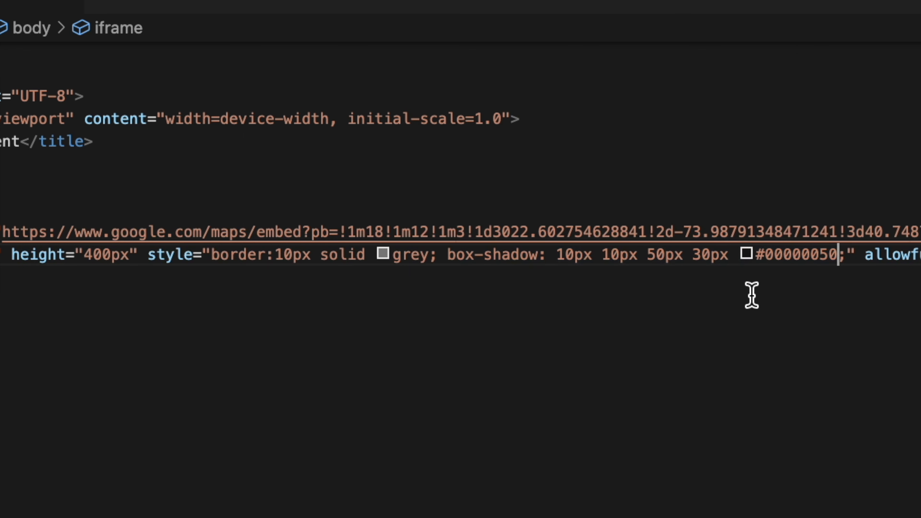
{"action": "mouse_move", "coordinate": [447, 314]}
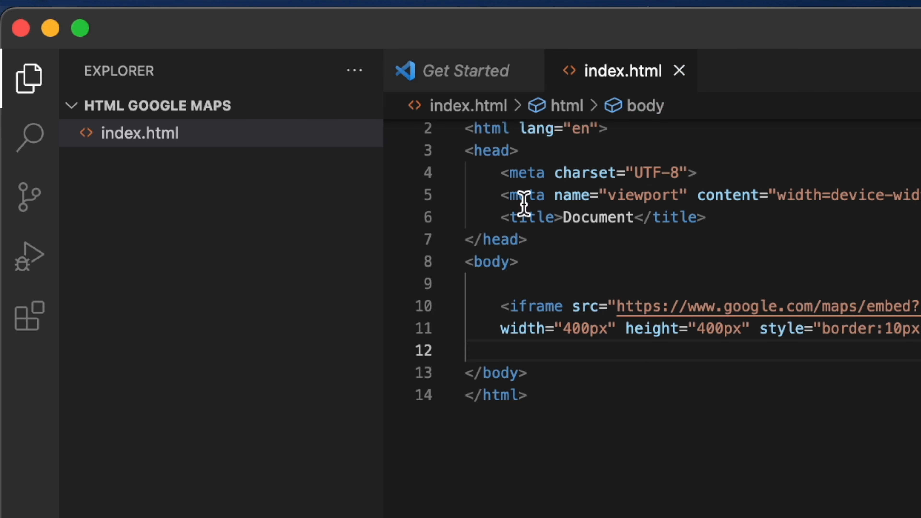
- Reload index.html in Chrome to preview the map with grey border and soft shadow
{"action": "right_click", "coordinate": [140, 133]}
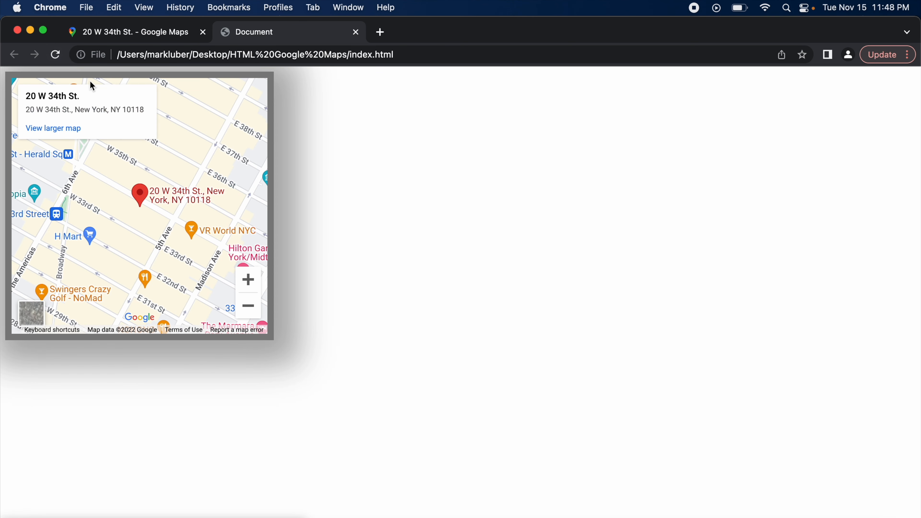
{"action": "mouse_move", "coordinate": [312, 122]}
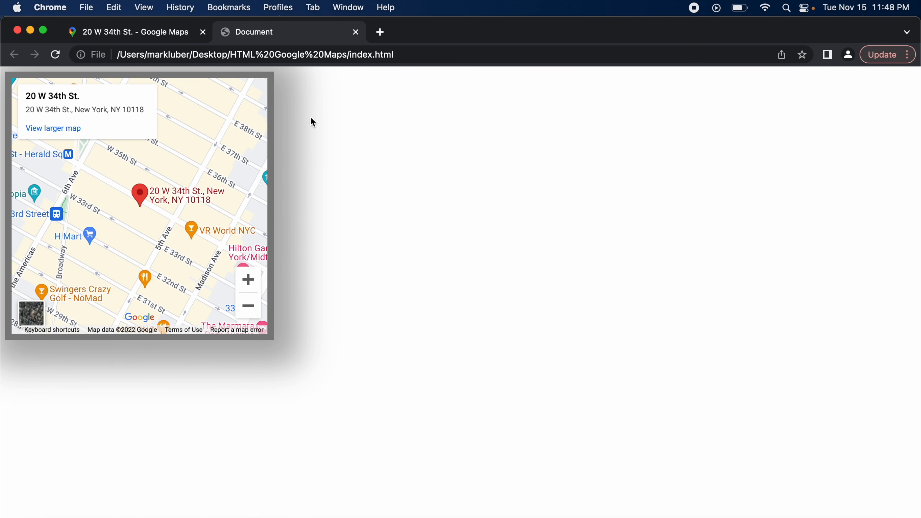
{"action": "mouse_move", "coordinate": [270, 220]}
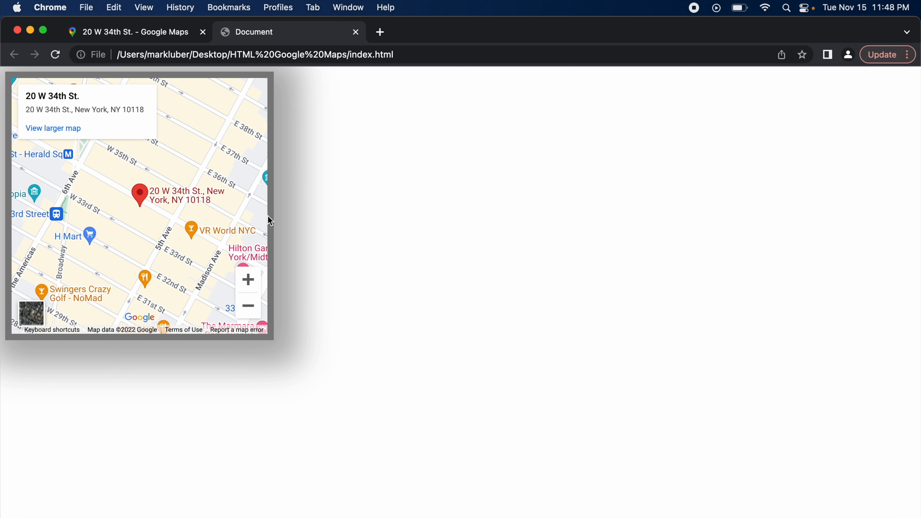
{"action": "mouse_move", "coordinate": [162, 360]}
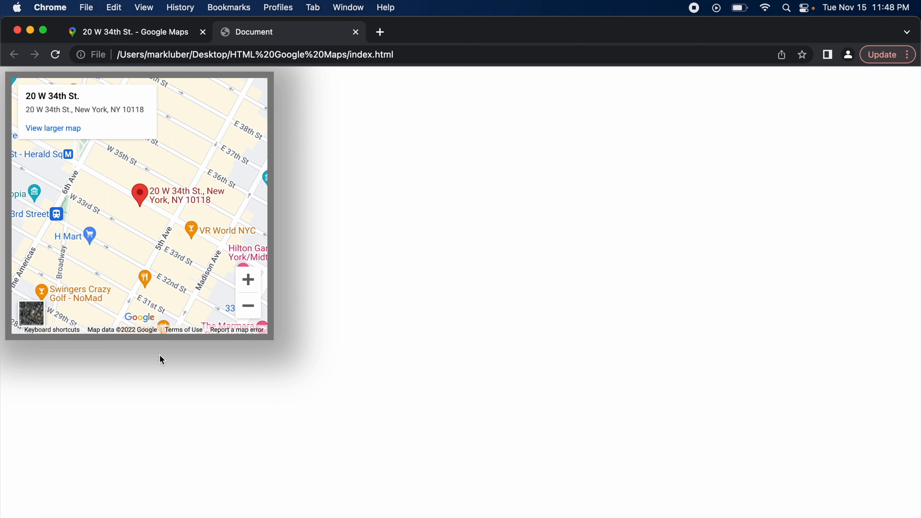
{"action": "mouse_move", "coordinate": [148, 354]}
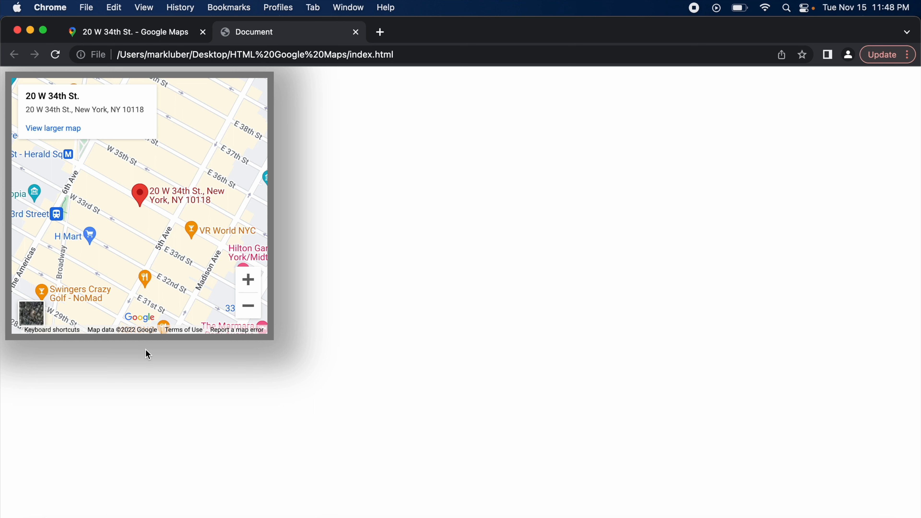
{"action": "mouse_move", "coordinate": [144, 348]}
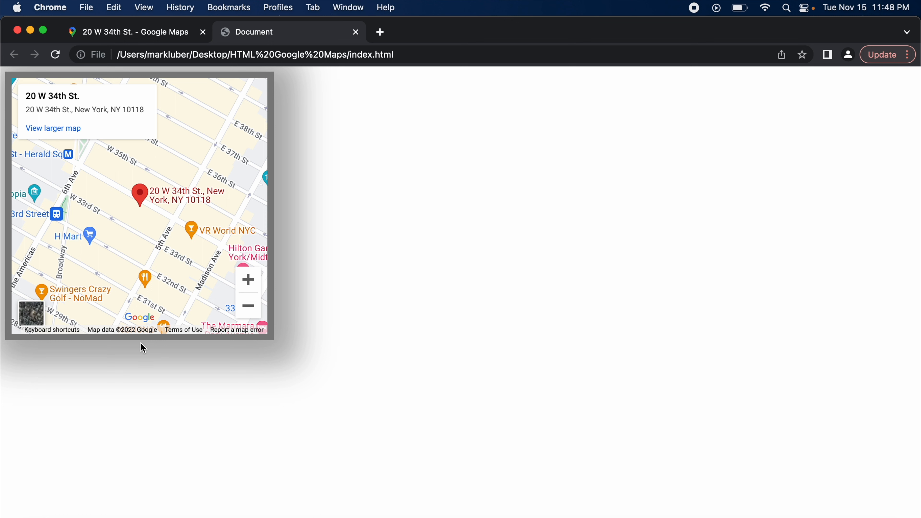
{"action": "mouse_move", "coordinate": [133, 353]}
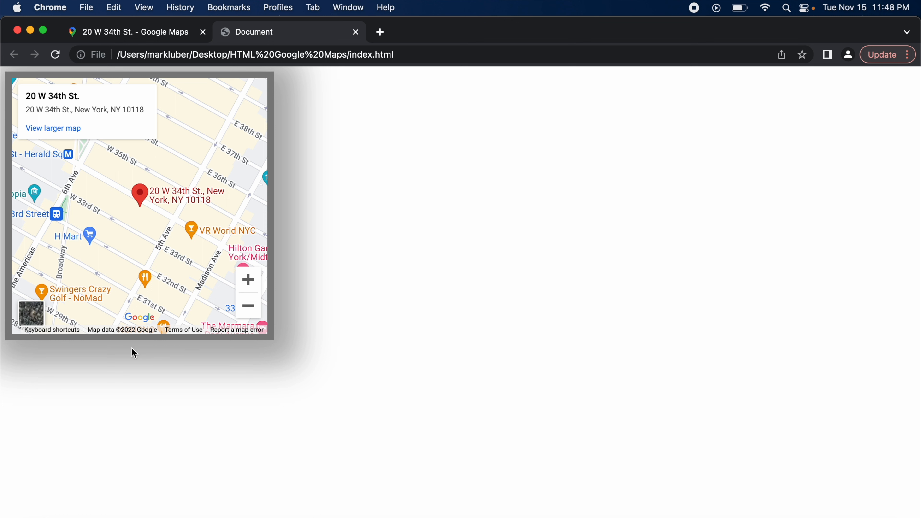
{"action": "mouse_move", "coordinate": [204, 317]}
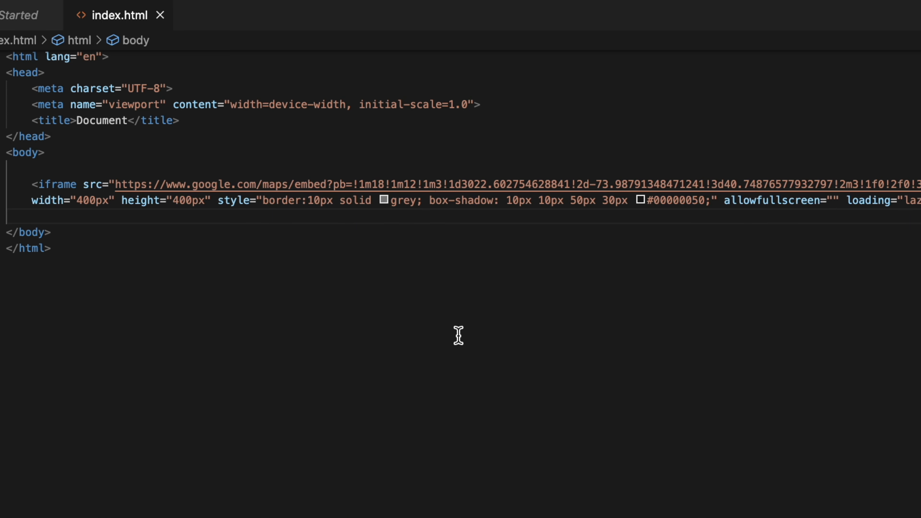
- Add border-radius: 25% to the iframe's style right after the box-shadow declaration
{"action": "left_click", "coordinate": [708, 201]}
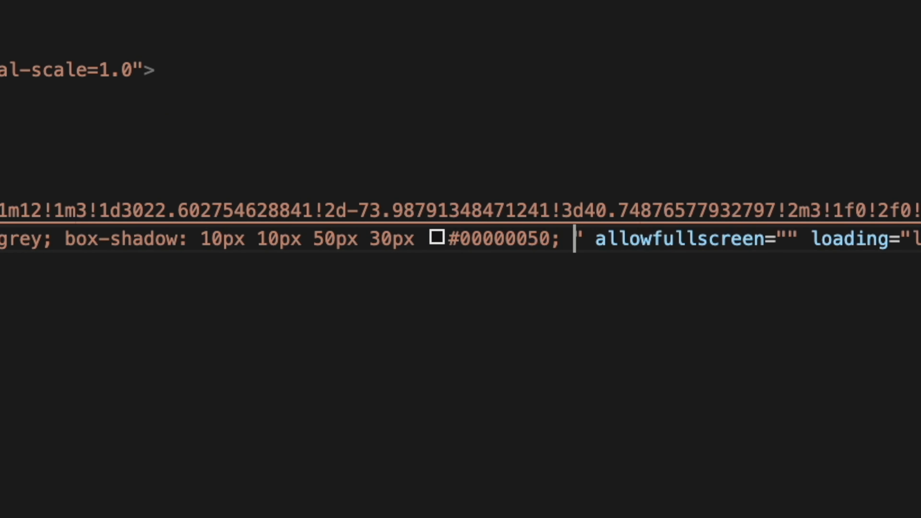
{"action": "mouse_move", "coordinate": [485, 264]}
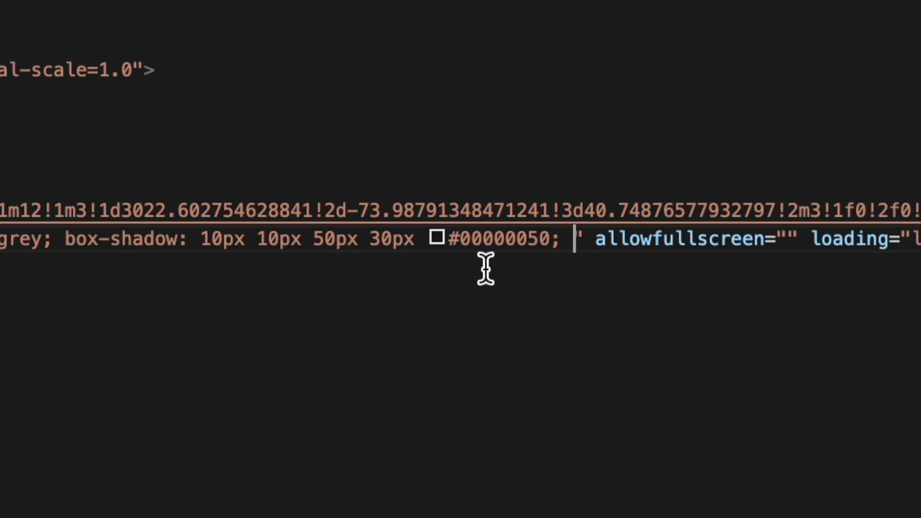
{"action": "type", "text": "border-radius: 25%;"}
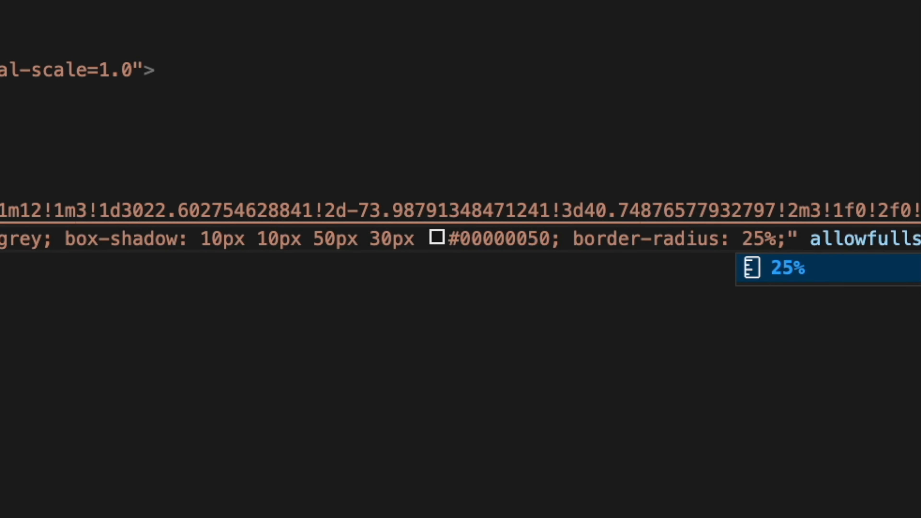
{"action": "scroll", "scroll_direction": "right", "scroll_amount": 3}
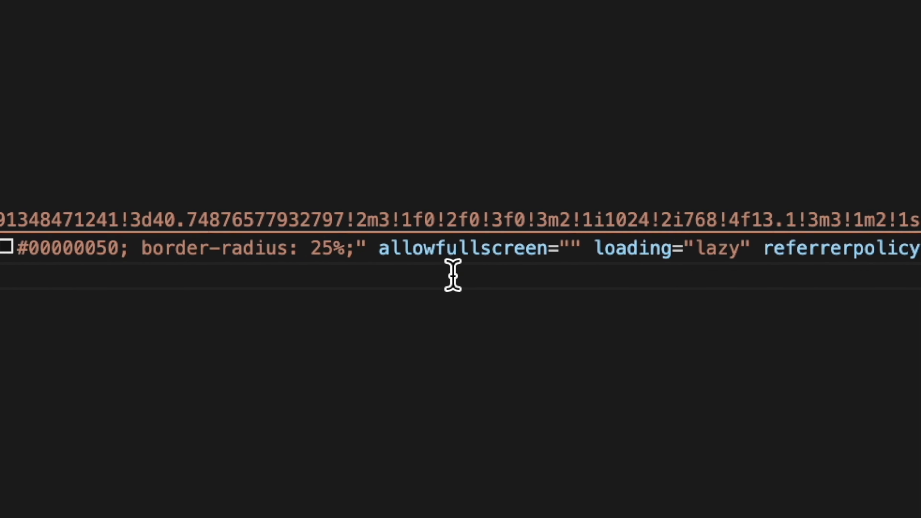
{"action": "mouse_move", "coordinate": [223, 261]}
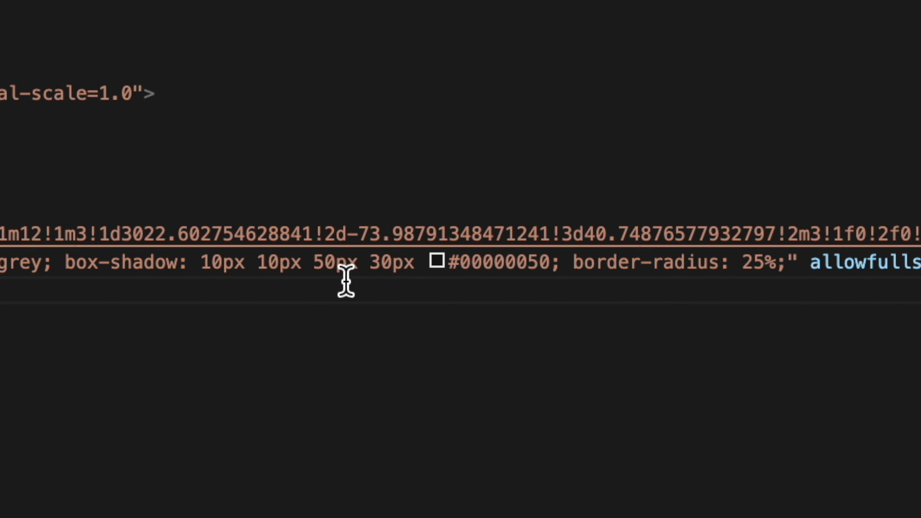
{"action": "scroll", "scroll_direction": "right", "scroll_amount": 3}
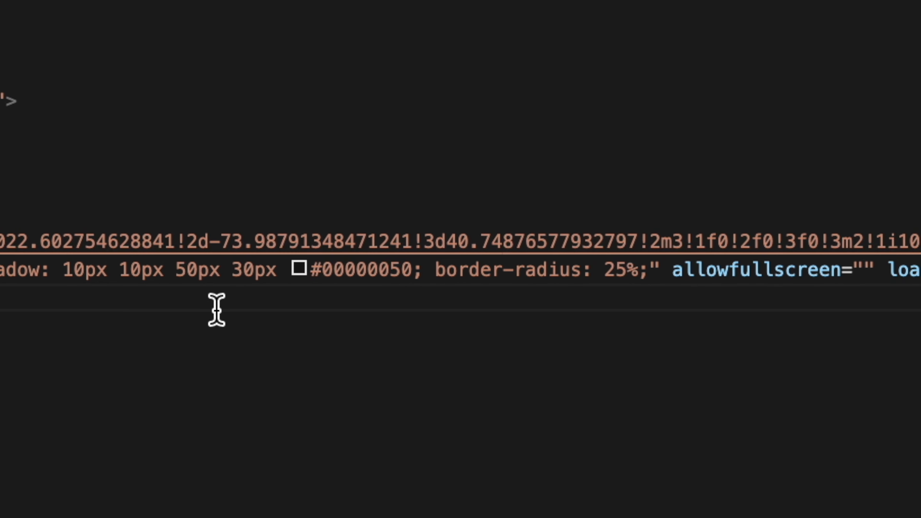
{"action": "scroll", "scroll_direction": "left", "scroll_amount": 3}
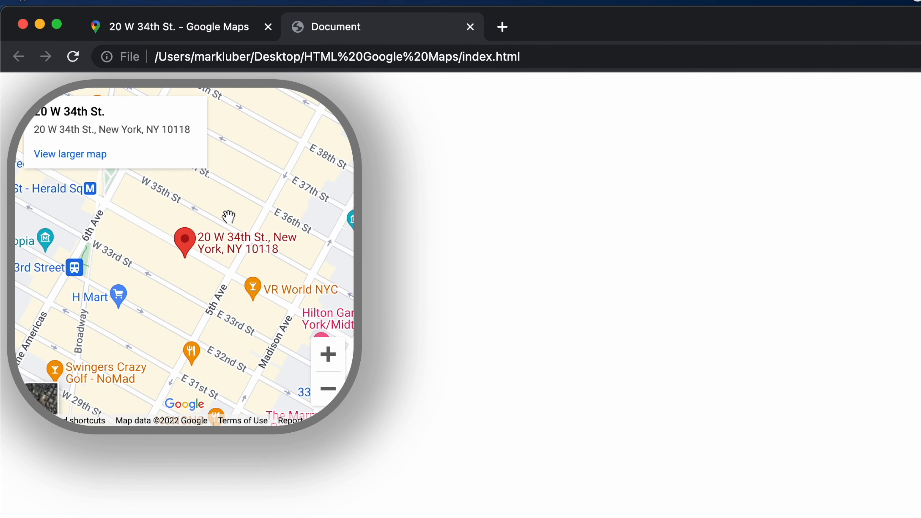
{"action": "mouse_move", "coordinate": [350, 222]}
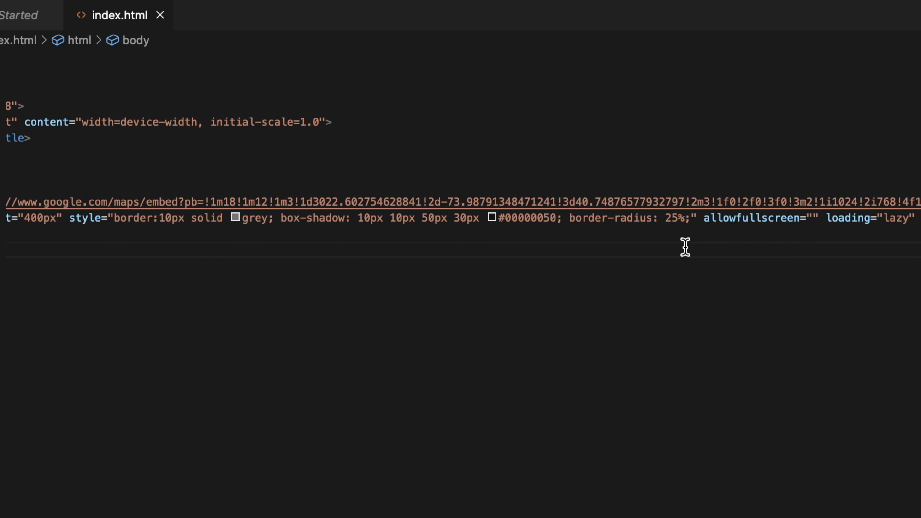
{"action": "mouse_move", "coordinate": [852, 222]}
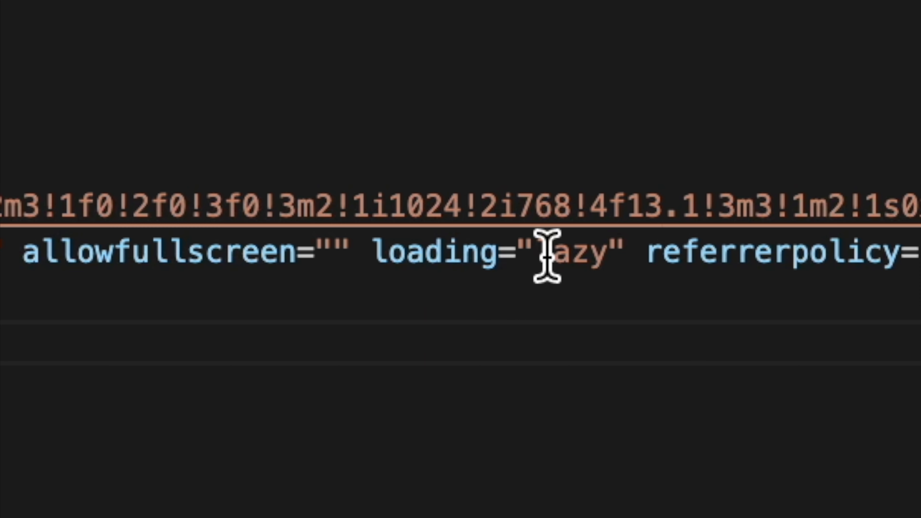
{"action": "mouse_move", "coordinate": [560, 258]}
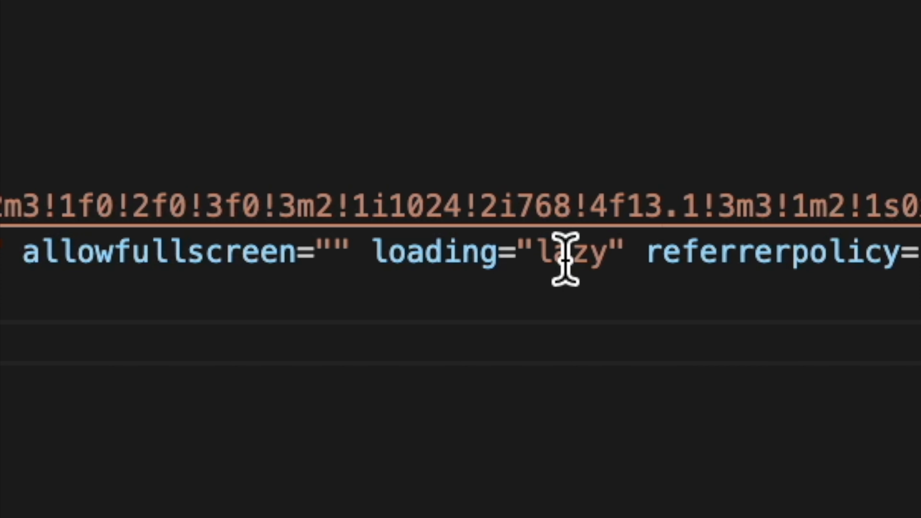
{"action": "mouse_move", "coordinate": [563, 262]}
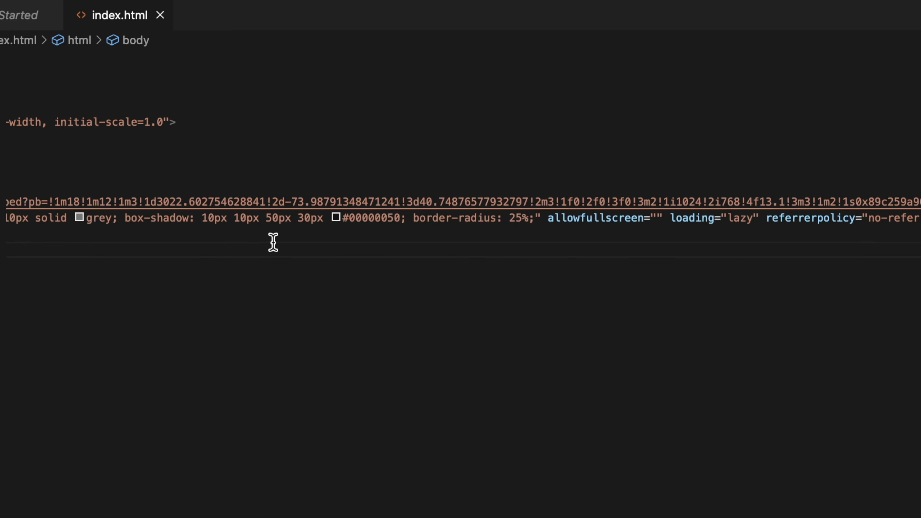
{"action": "mouse_move", "coordinate": [732, 218]}
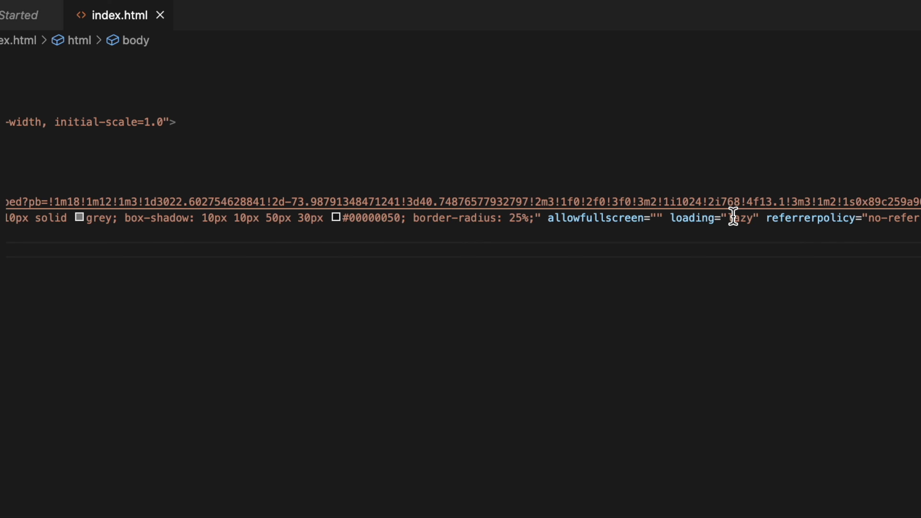
{"action": "mouse_move", "coordinate": [710, 220]}
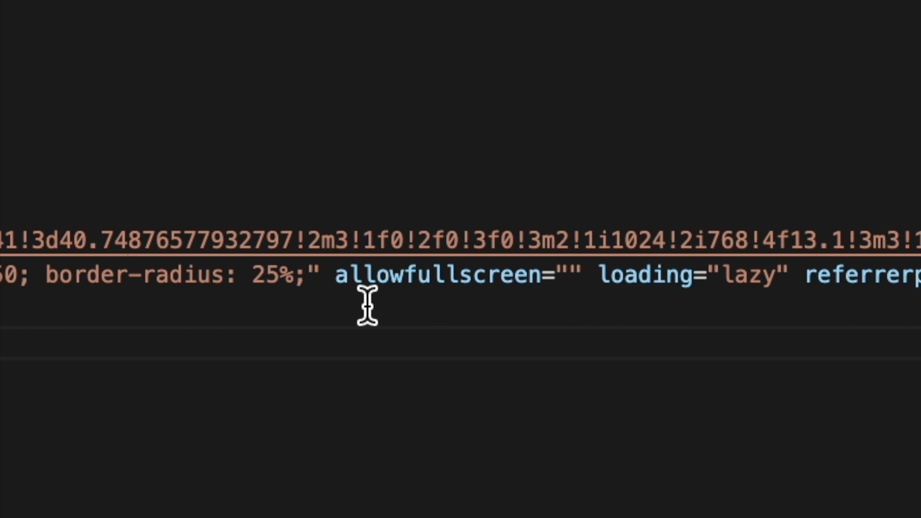
- Replace the border-radius value 25 with 100 so the map renders as a full circle
{"action": "double_click", "coordinate": [268, 274]}
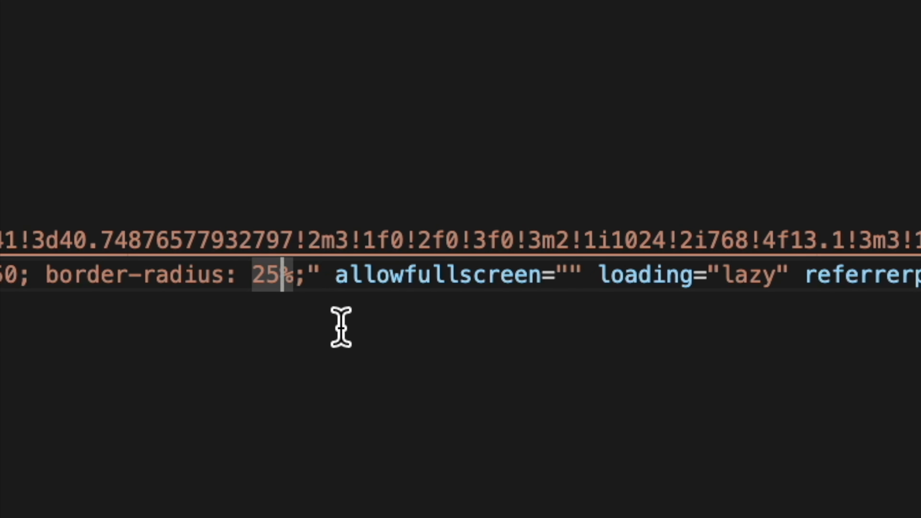
{"action": "type", "text": "10"}
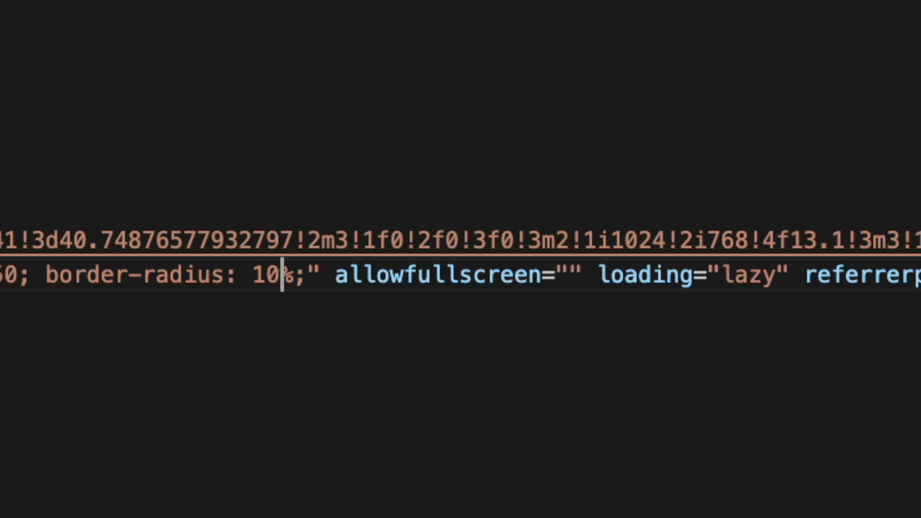
{"action": "type", "text": "0"}
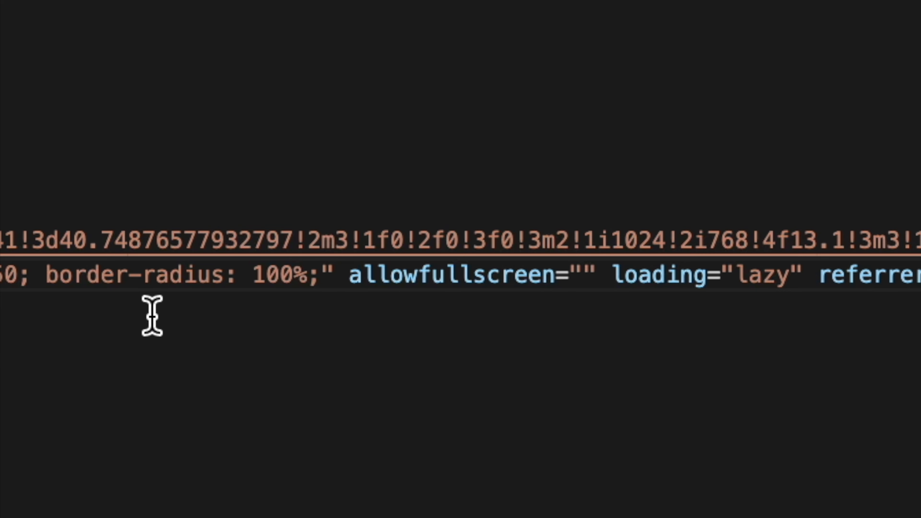
{"action": "scroll", "scroll_direction": "left", "scroll_amount": 3}
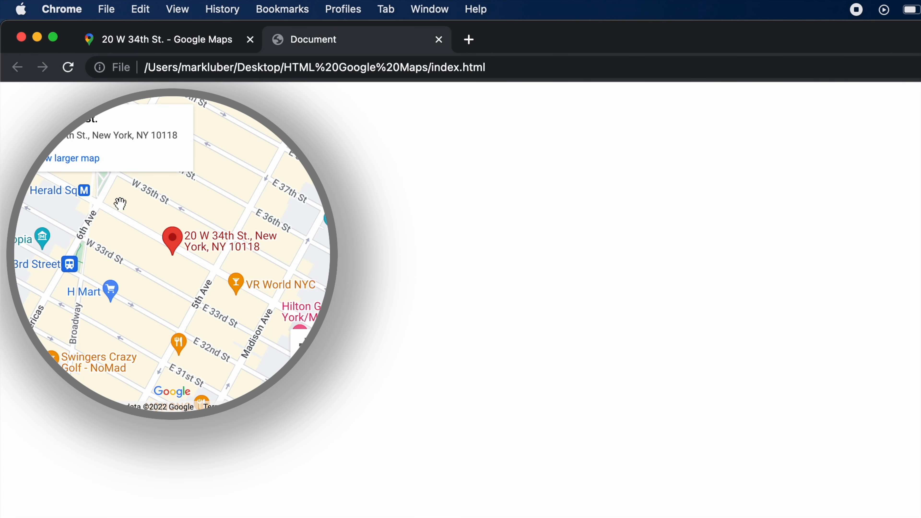
{"action": "mouse_move", "coordinate": [212, 441]}
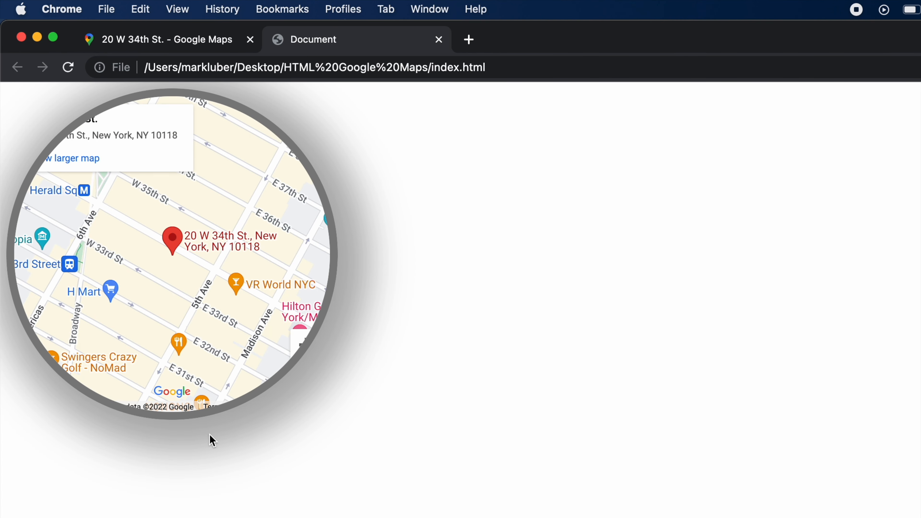
{"action": "mouse_move", "coordinate": [189, 429]}
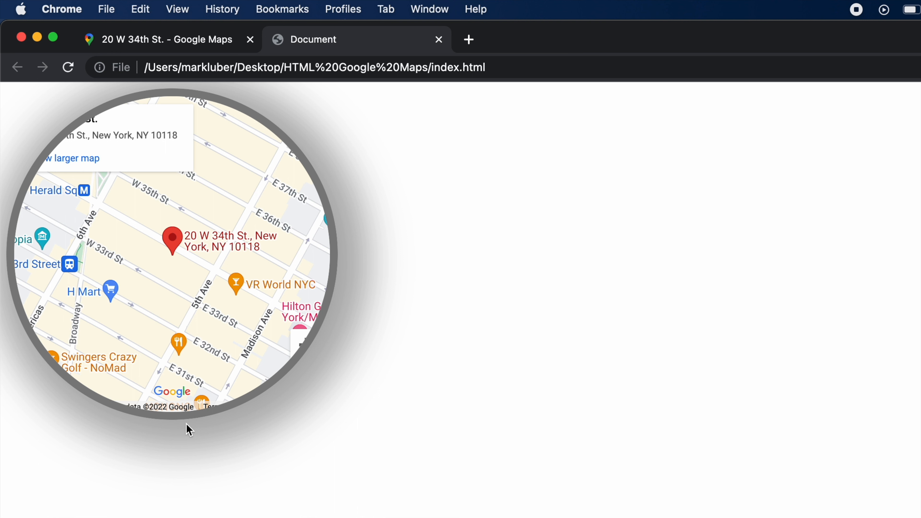